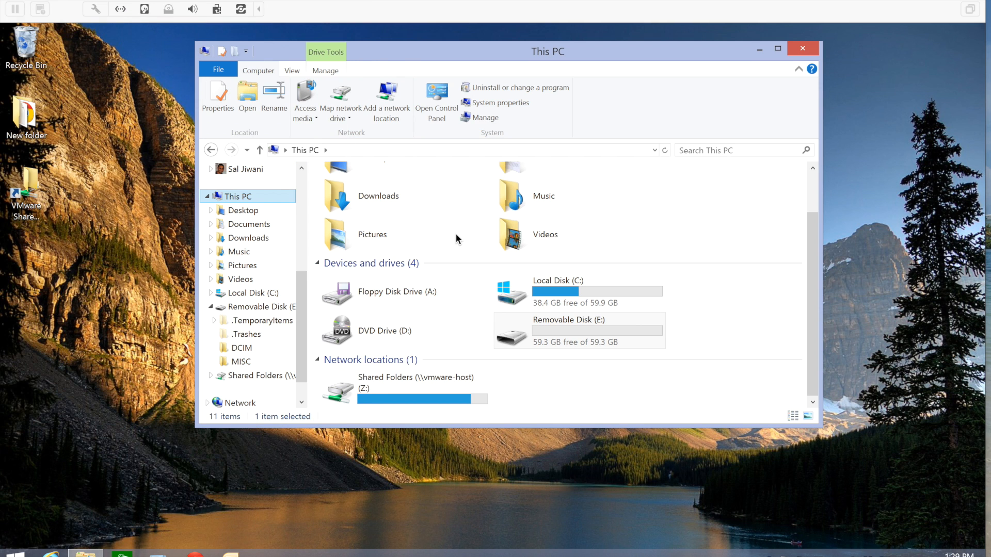
pyautogui.moveTo(563, 387)
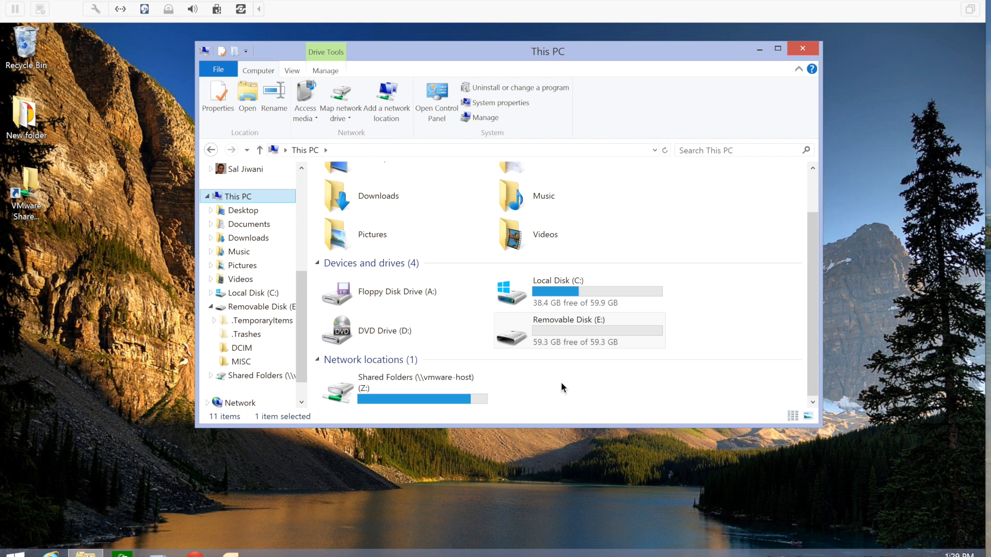
pyautogui.moveTo(564, 375)
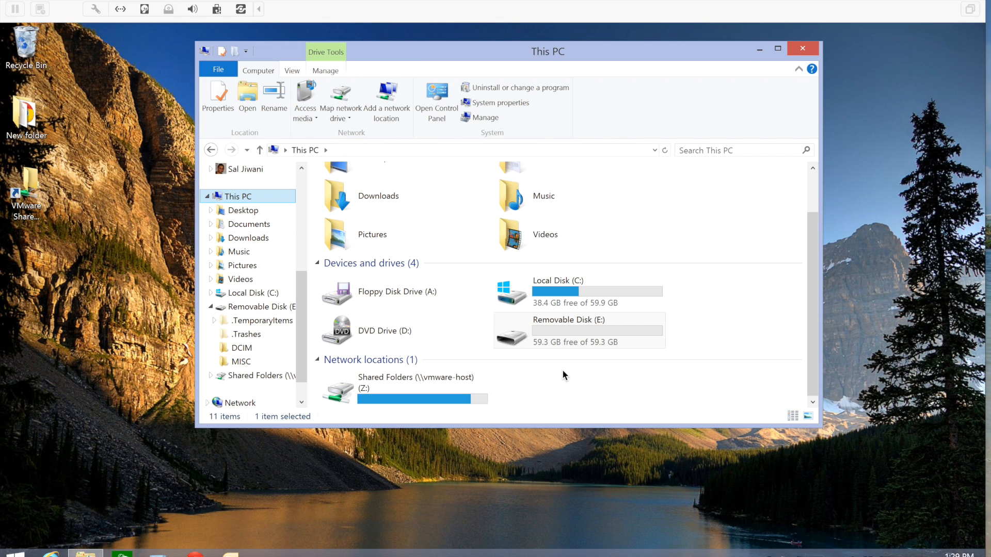
pyautogui.moveTo(602, 371)
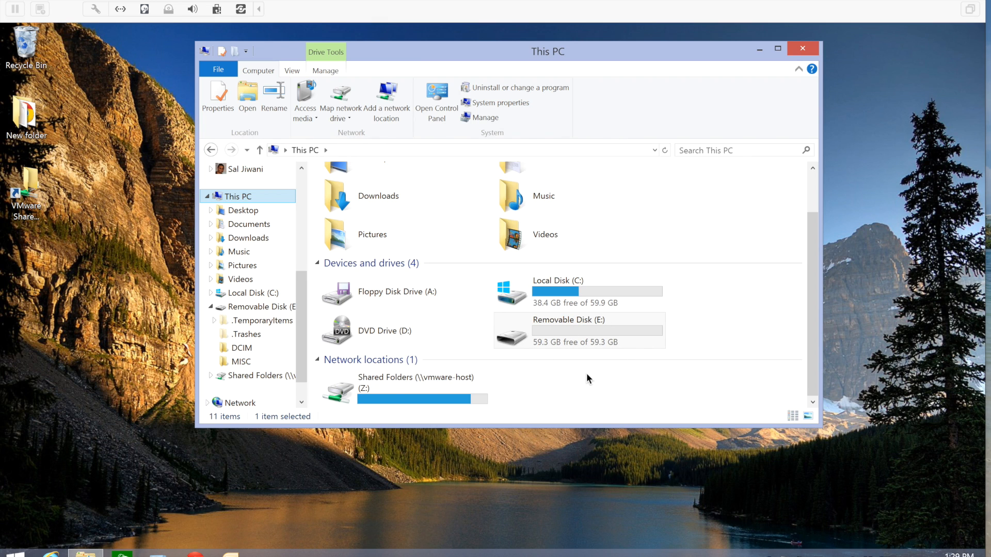
pyautogui.moveTo(572, 375)
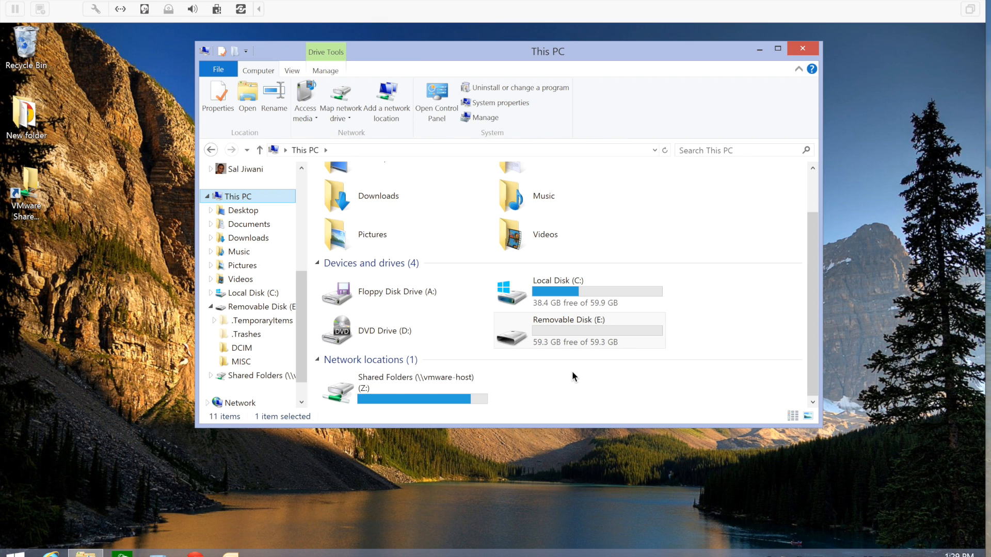
pyautogui.moveTo(495, 362)
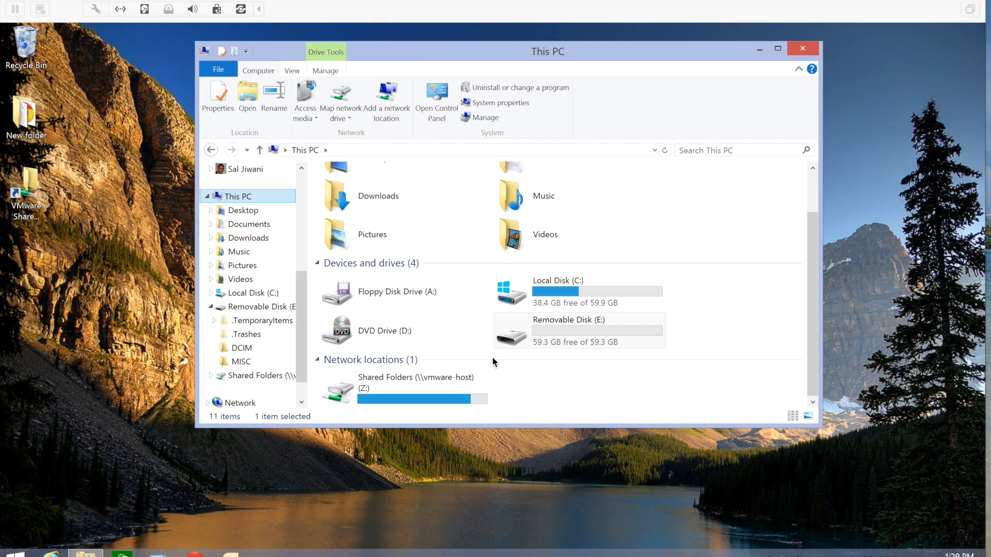
pyautogui.moveTo(553, 378)
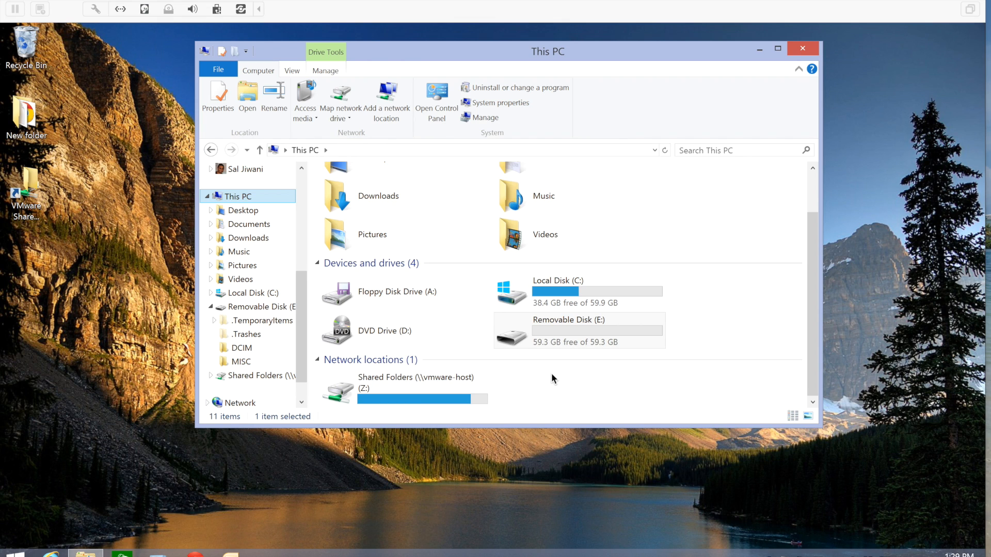
pyautogui.moveTo(527, 364)
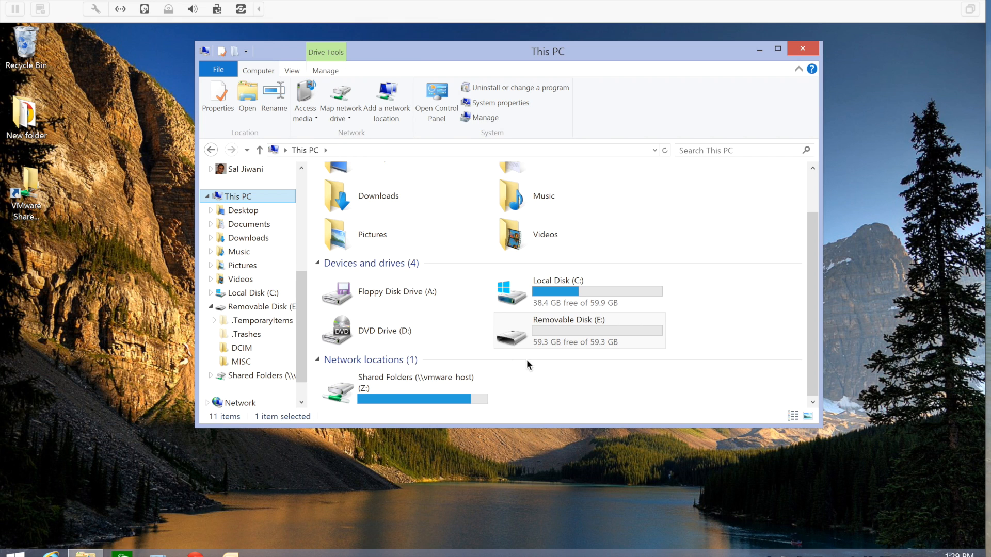
# Browse Removable Disk (E:), confirm its DCIM folder is empty, and go back to the drive root.
pyautogui.click(567, 330)
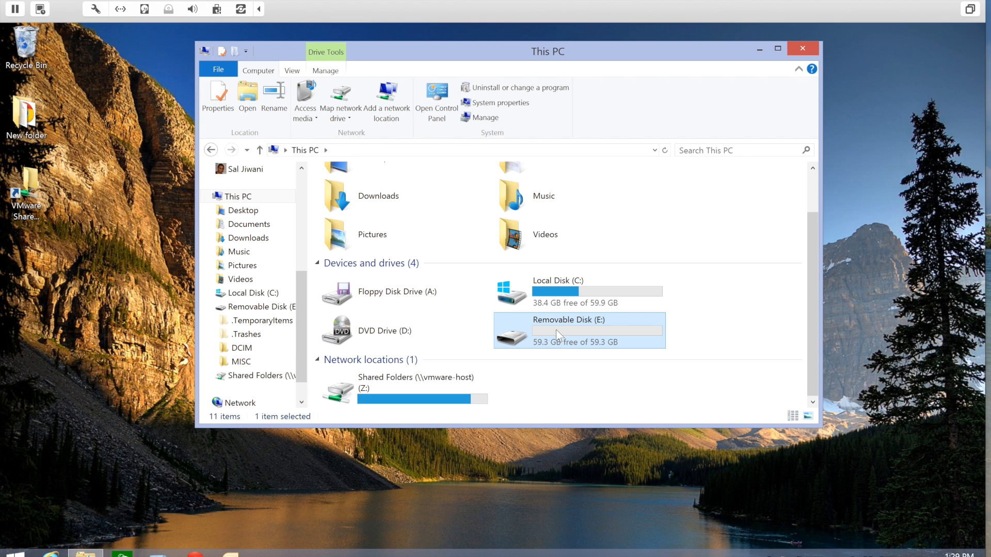
pyautogui.moveTo(552, 324)
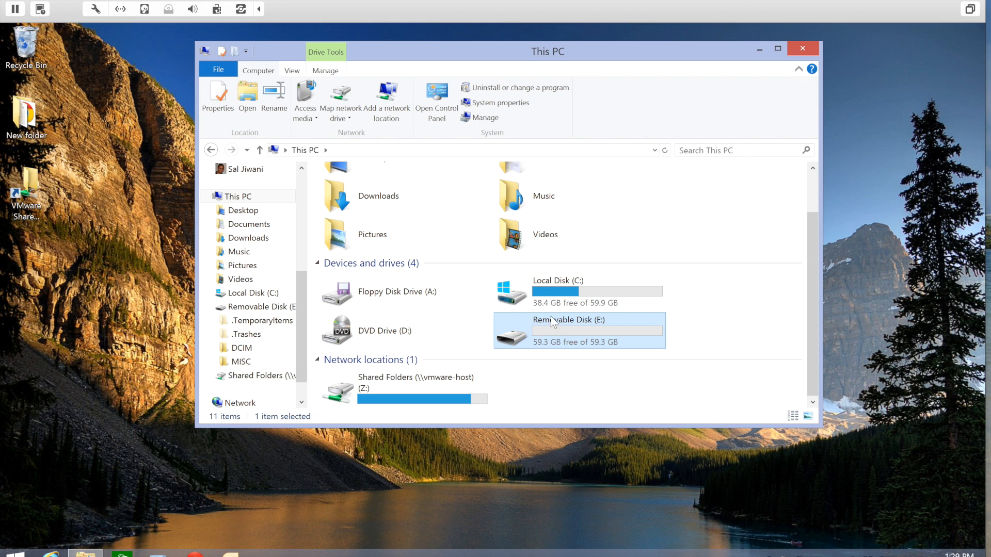
pyautogui.moveTo(536, 325)
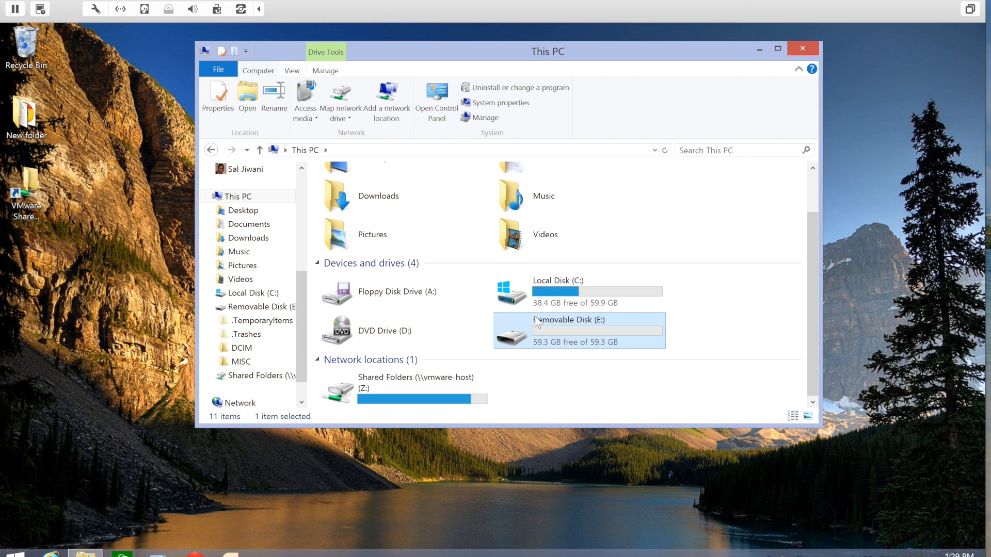
pyautogui.moveTo(528, 336)
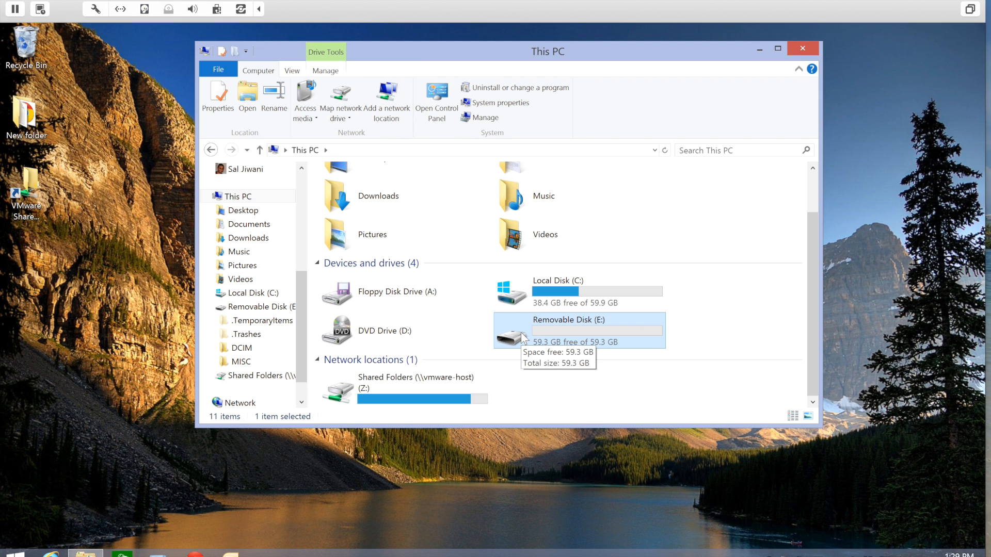
pyautogui.moveTo(700, 343)
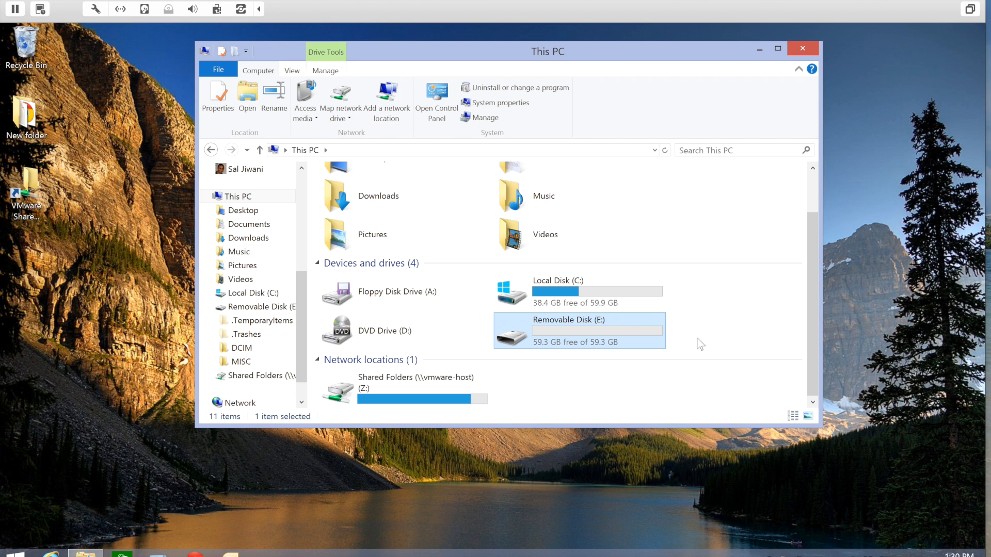
pyautogui.moveTo(543, 328)
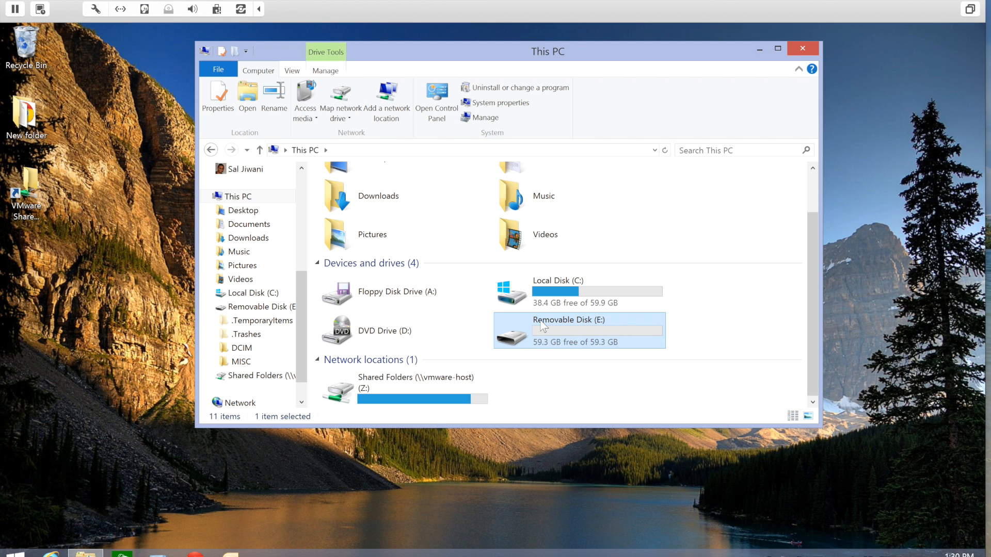
pyautogui.doubleClick(541, 326)
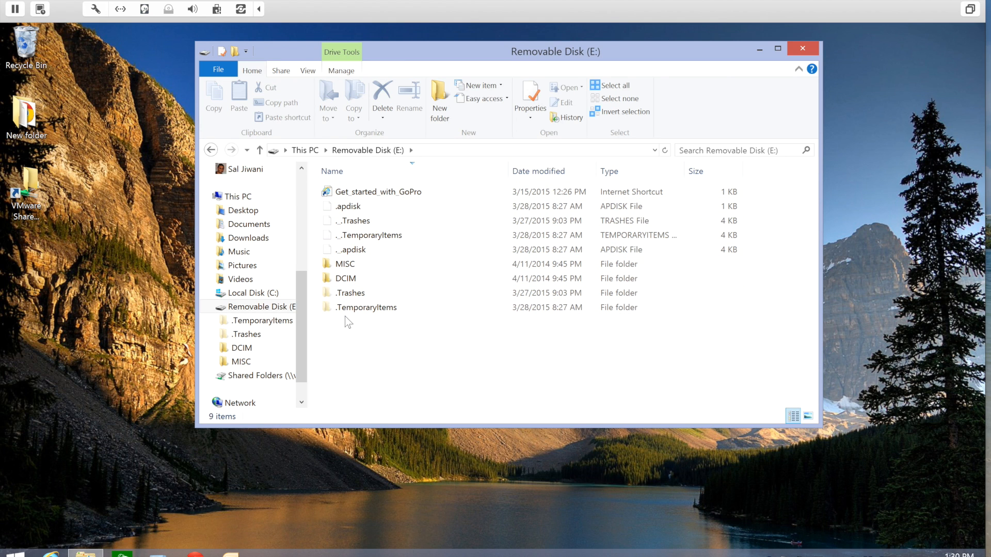
pyautogui.click(346, 278)
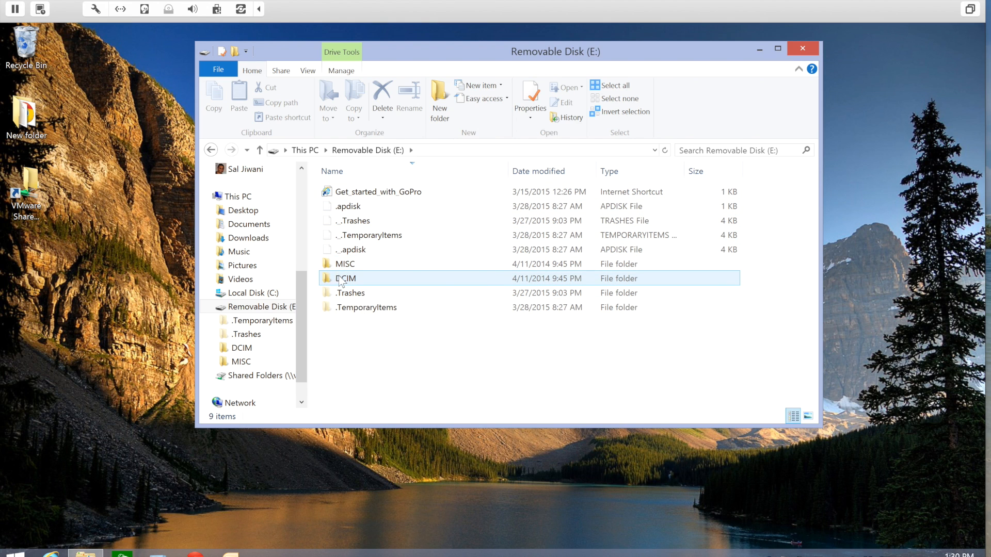
pyautogui.moveTo(345, 278)
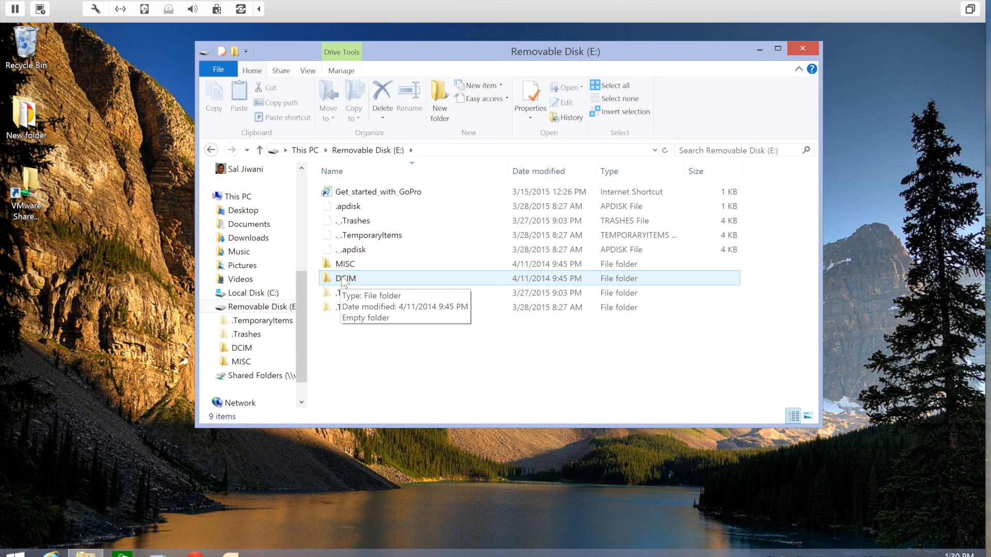
pyautogui.doubleClick(345, 278)
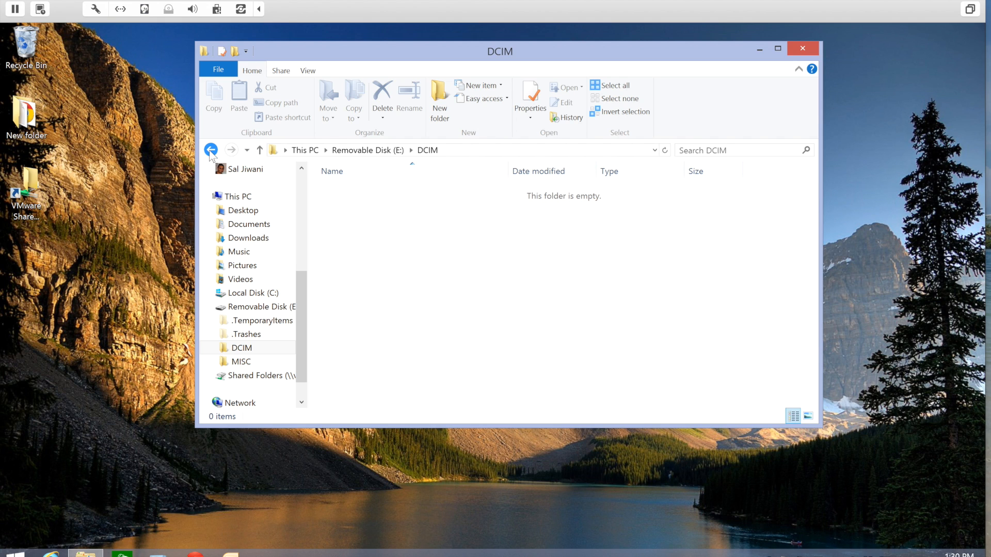
pyautogui.click(210, 150)
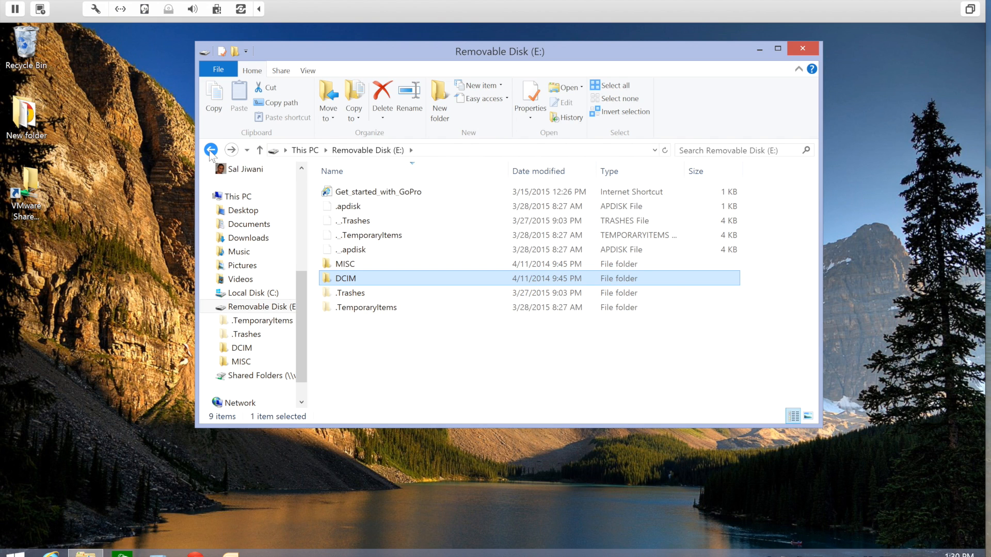
# Go back to the This PC overview listing the folders and drives.
pyautogui.click(210, 150)
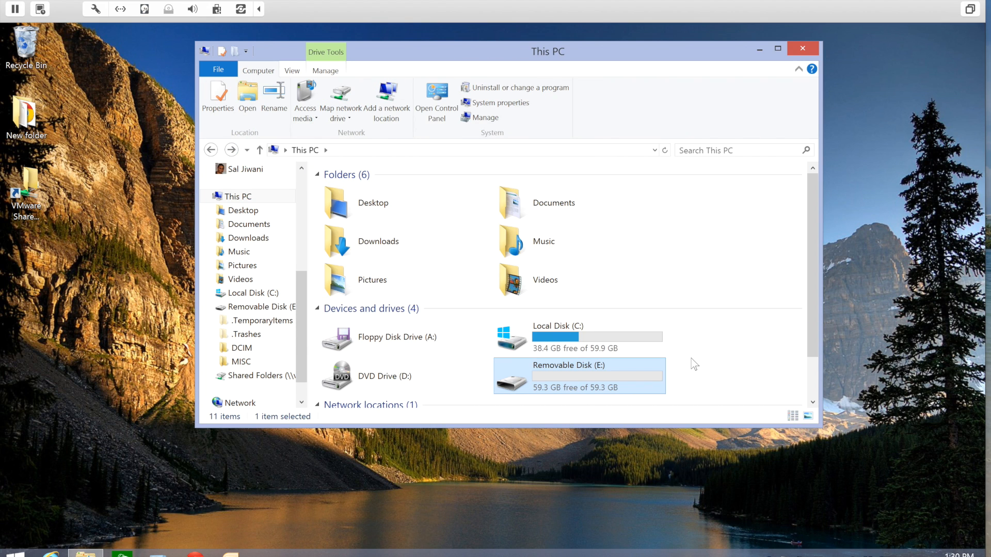
pyautogui.moveTo(618, 388)
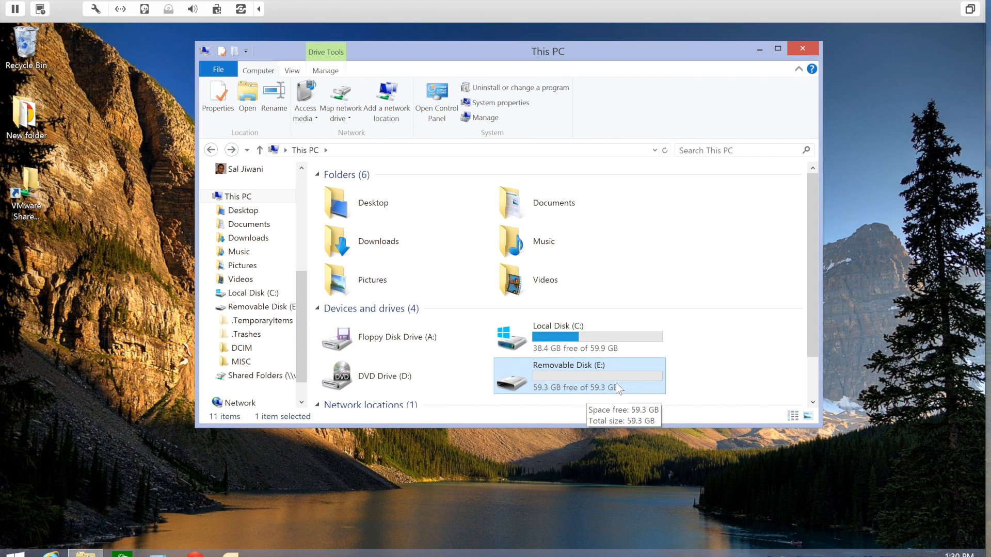
pyautogui.moveTo(563, 388)
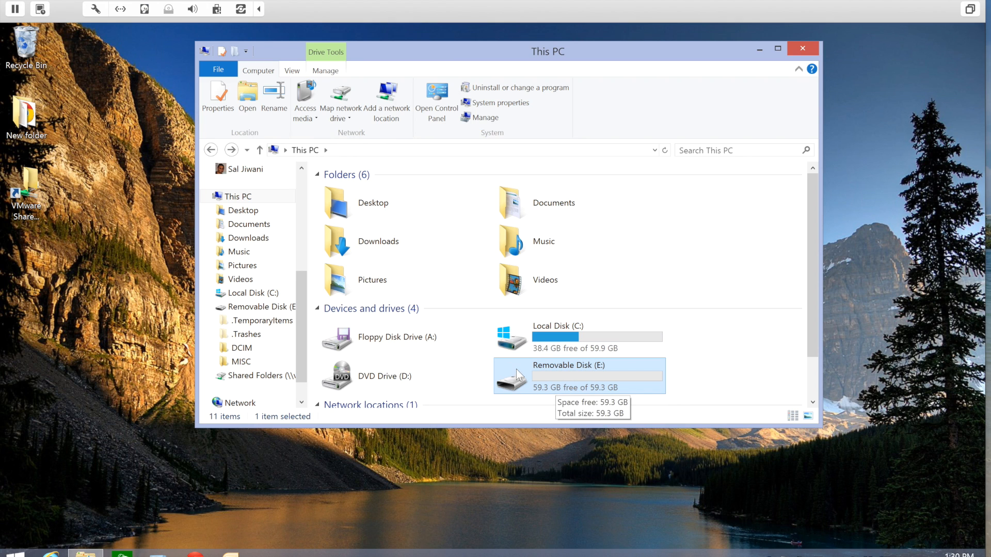
pyautogui.moveTo(517, 374)
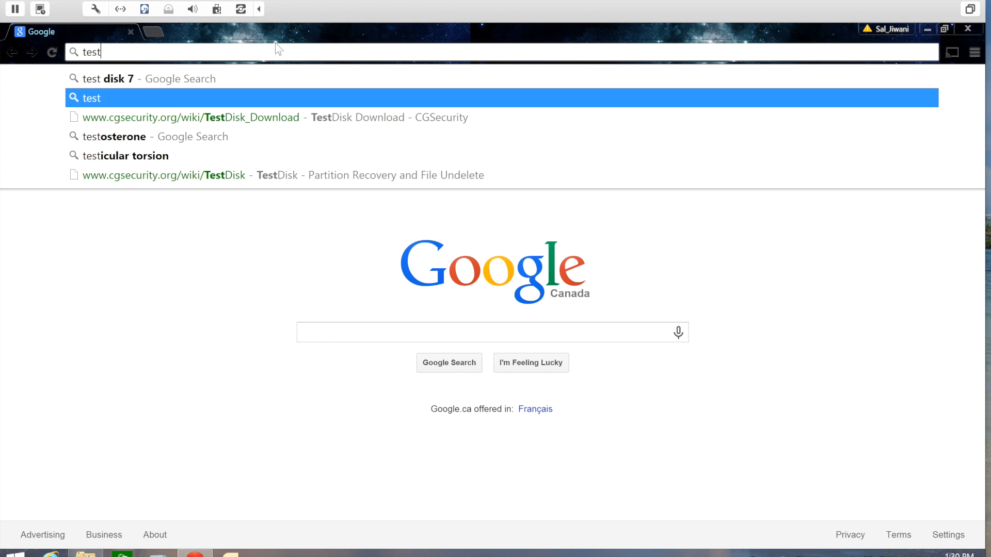
# Search Google for 'test disk 7' and land on the TestDisk Download - CGSecurity page.
pyautogui.click(109, 79)
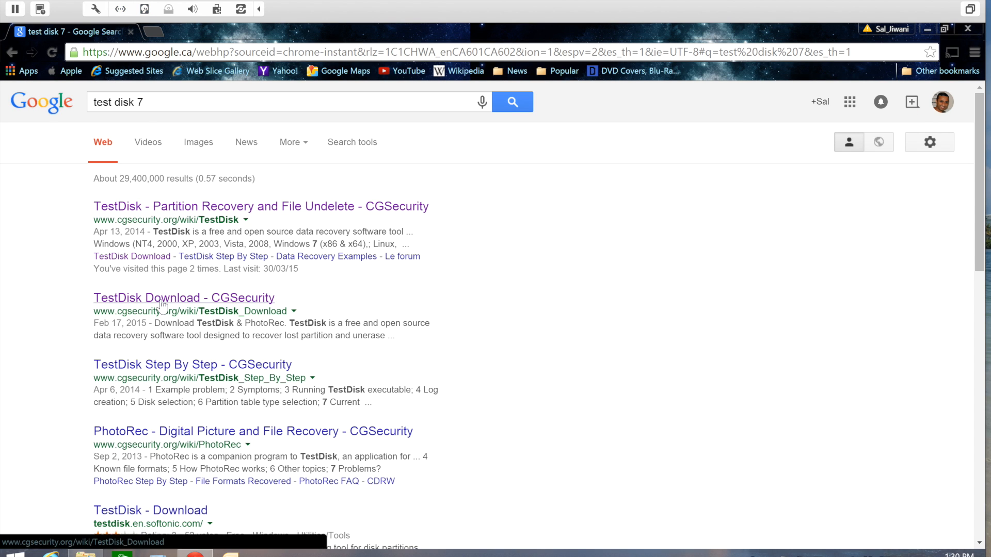
pyautogui.click(183, 297)
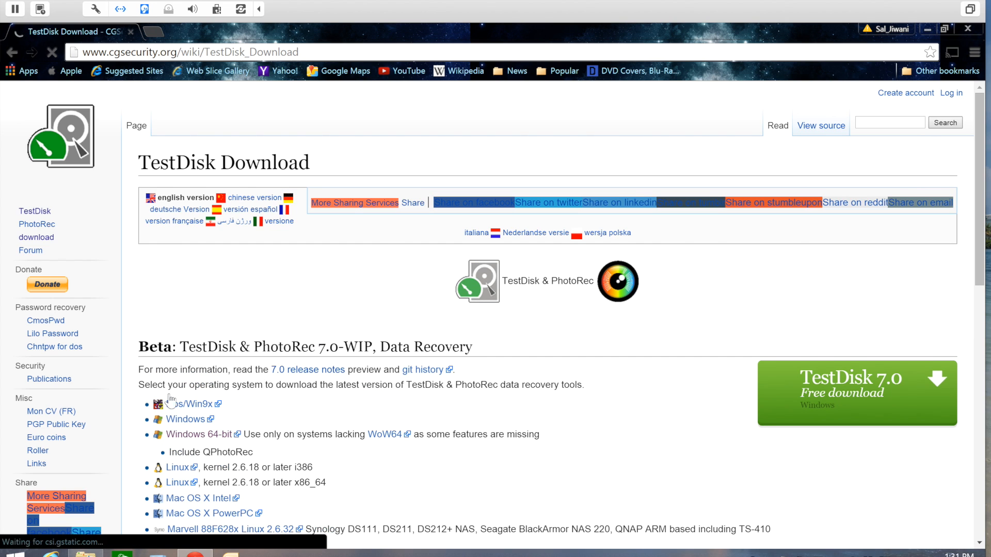
pyautogui.scroll(-3)
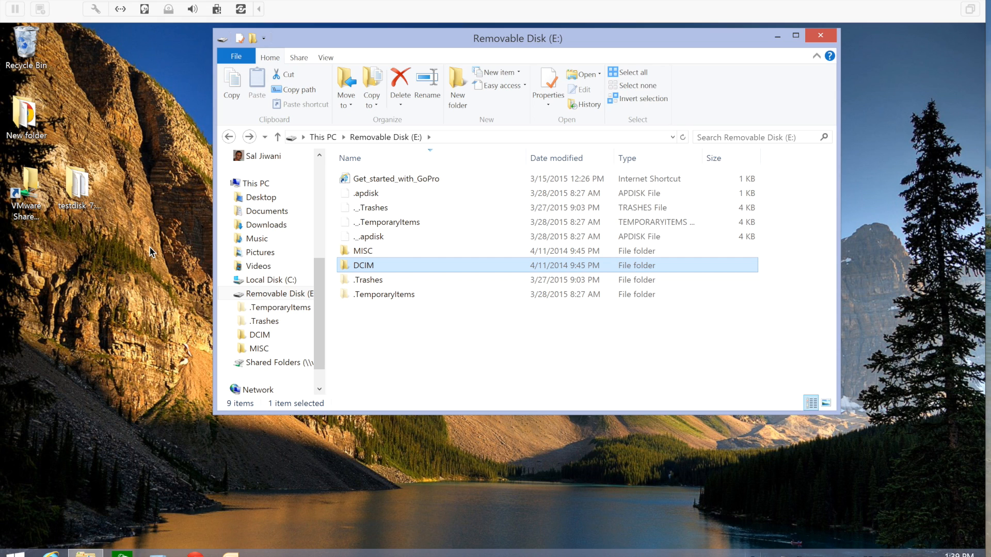
pyautogui.moveTo(123, 178)
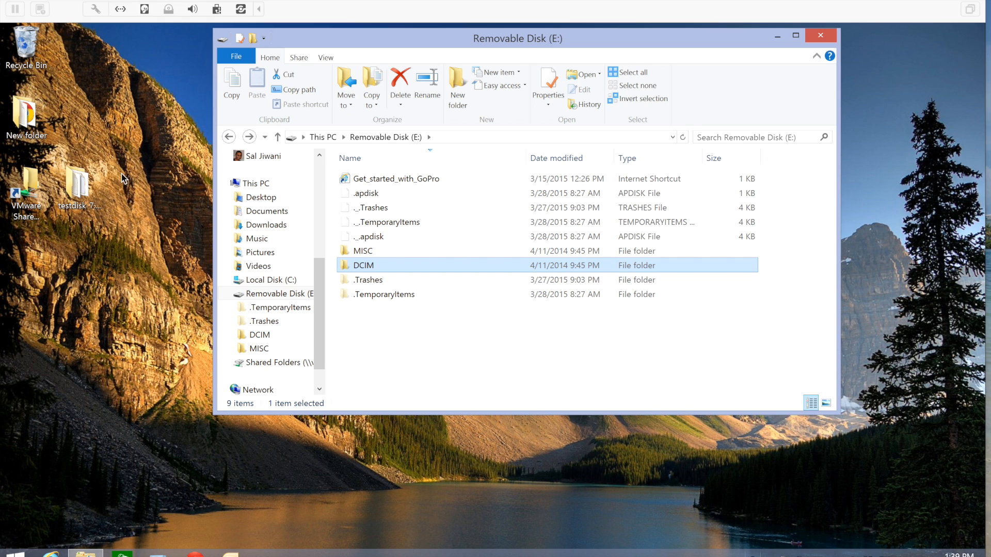
pyautogui.moveTo(82, 188)
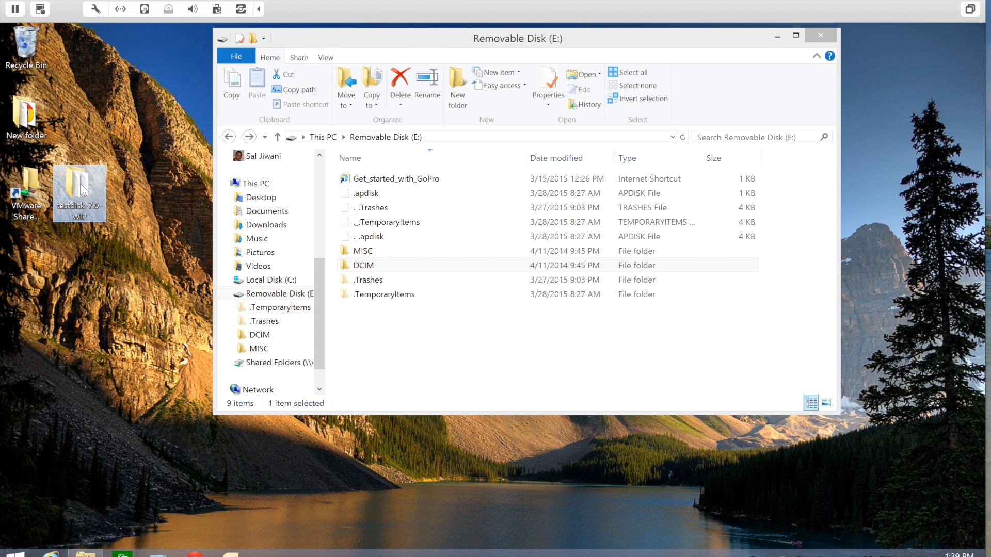
# Browse into the testdisk-7.0-WIP desktop folder and select testdisk_win.
pyautogui.doubleClick(80, 190)
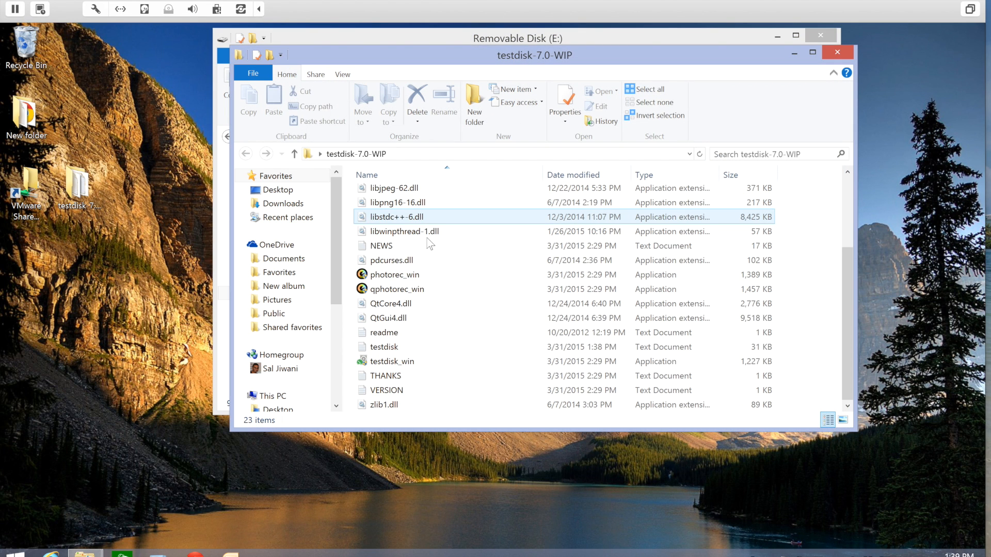
pyautogui.click(391, 361)
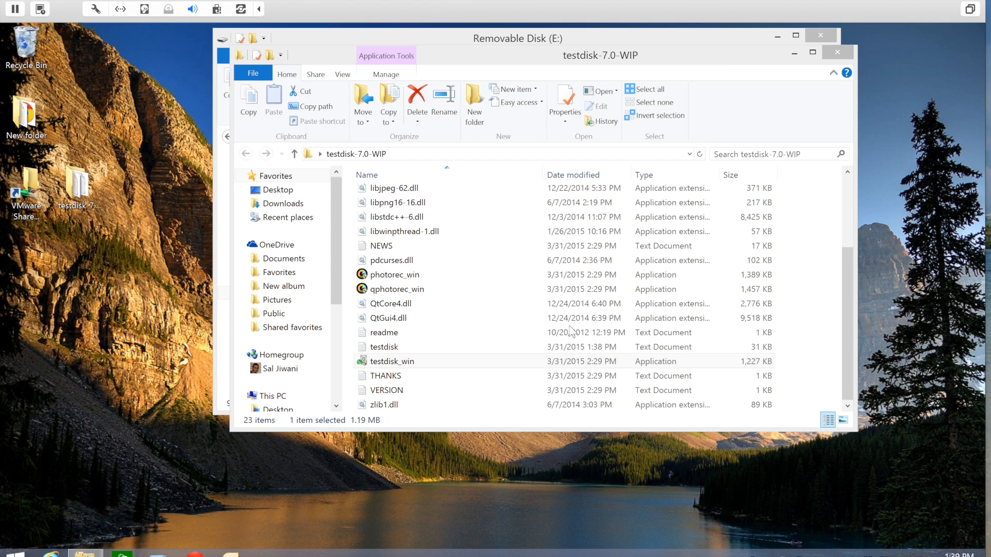
# Launch testdisk_win, analyse Drive E: as [None] partition type, and check DCIM is empty in Explorer.
pyautogui.doubleClick(392, 361)
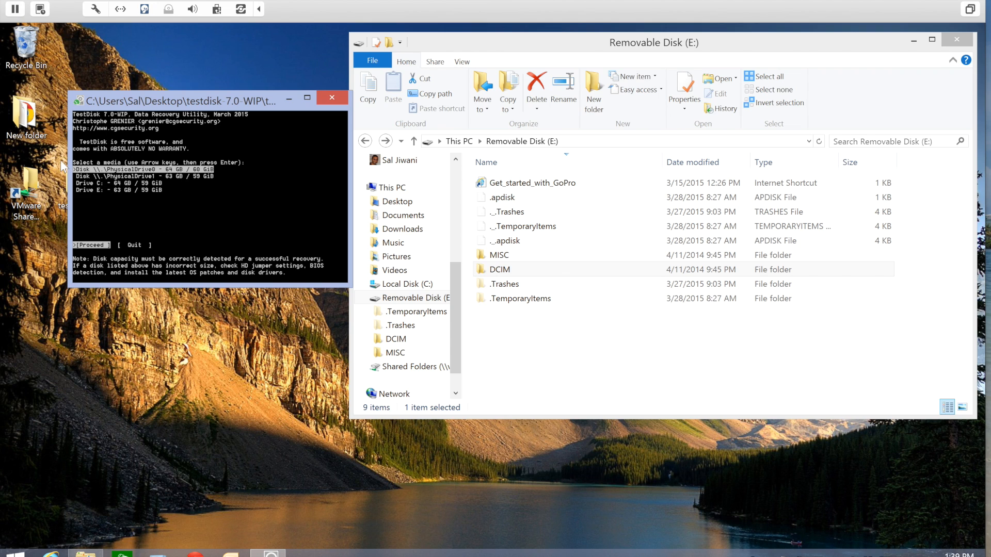
pyautogui.moveTo(123, 213)
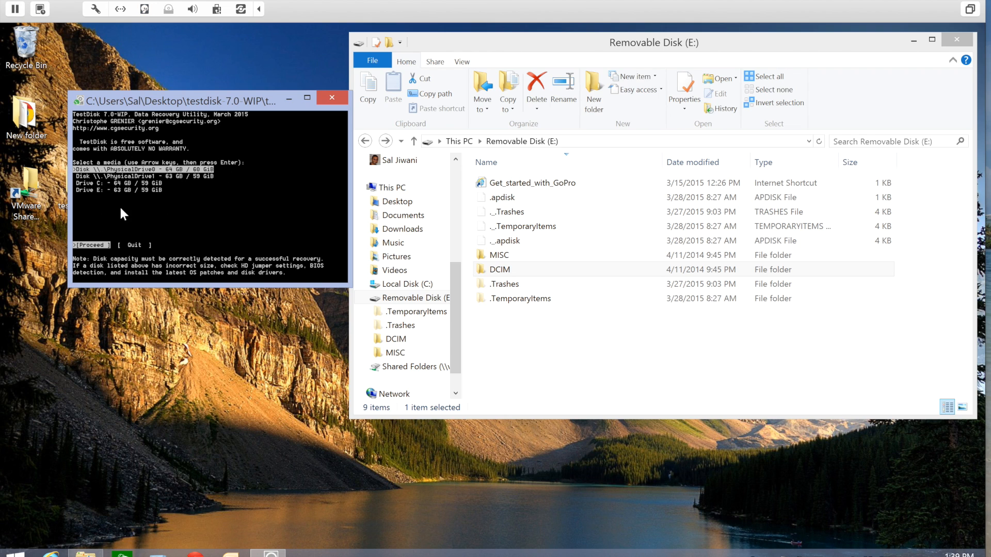
pyautogui.moveTo(86, 199)
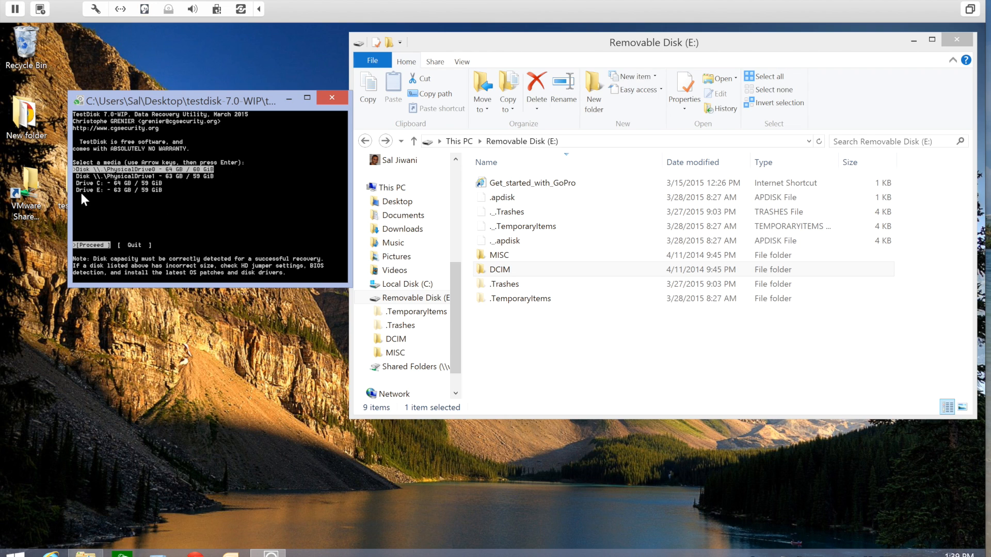
pyautogui.press('Down')
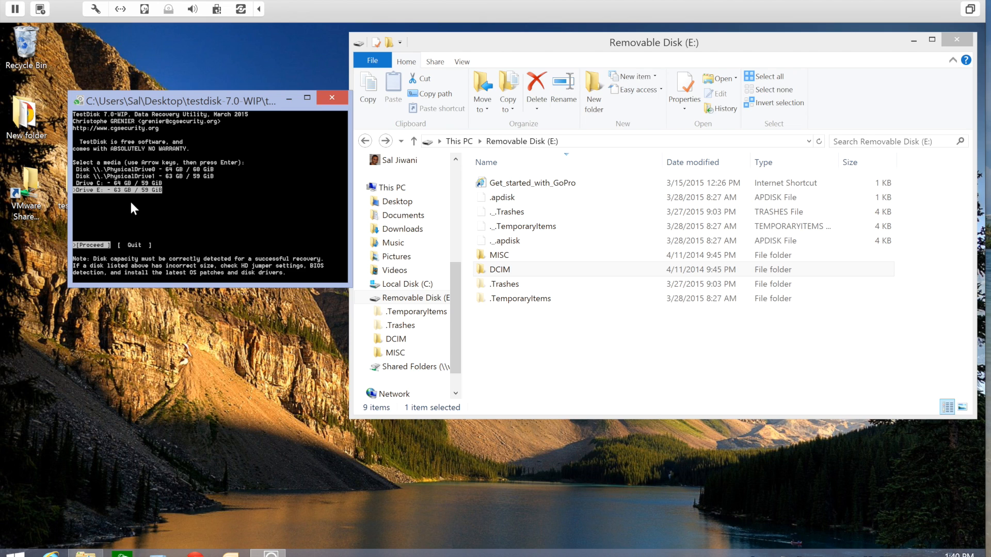
pyautogui.moveTo(113, 193)
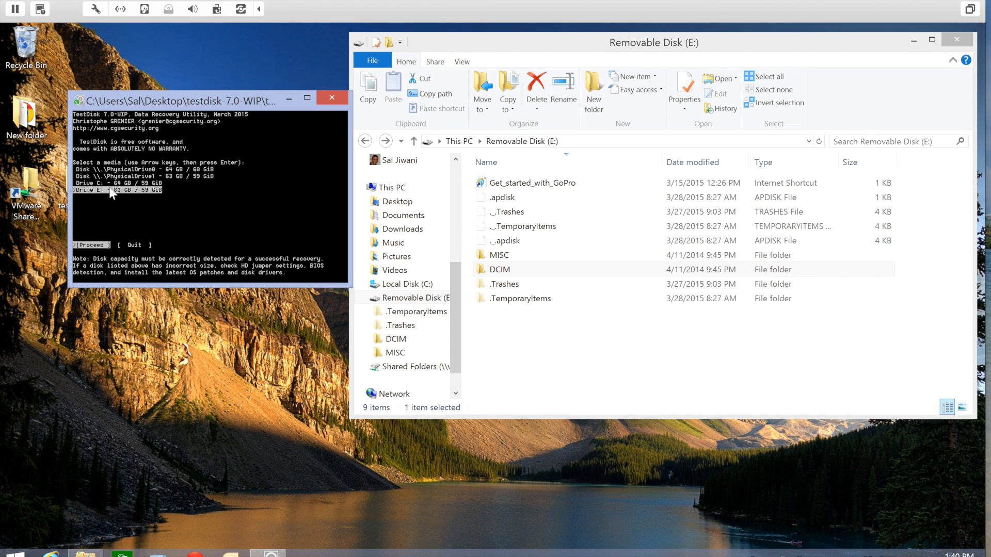
pyautogui.moveTo(142, 196)
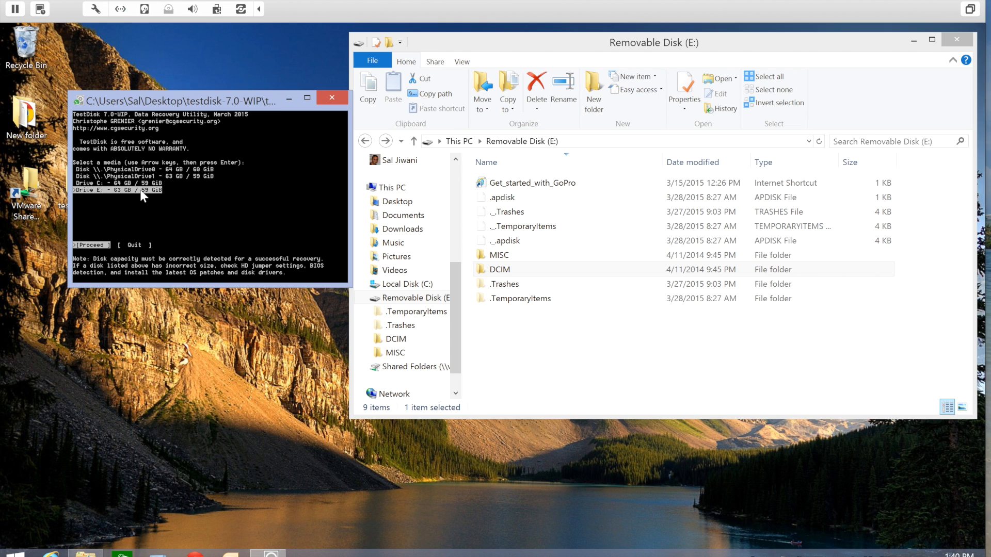
pyautogui.moveTo(163, 202)
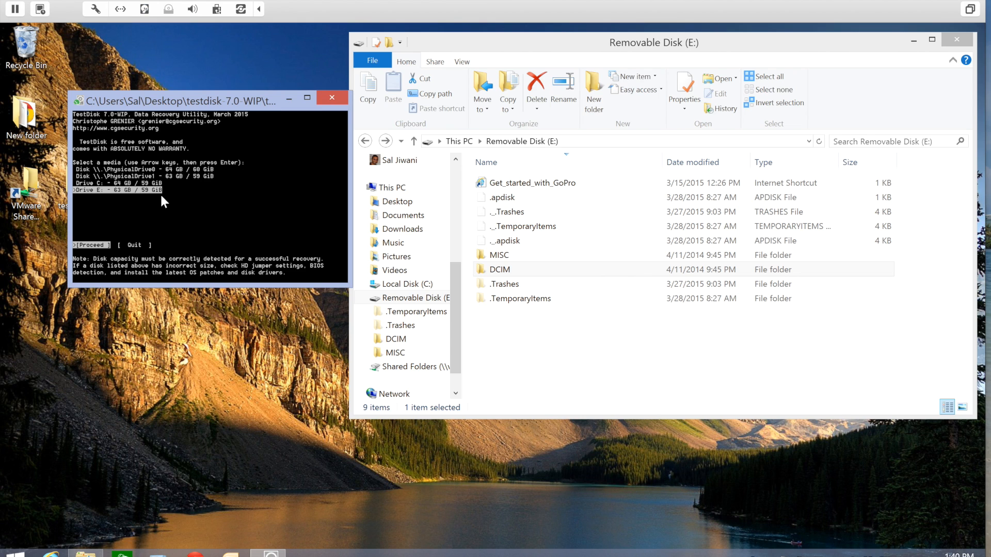
pyautogui.moveTo(139, 196)
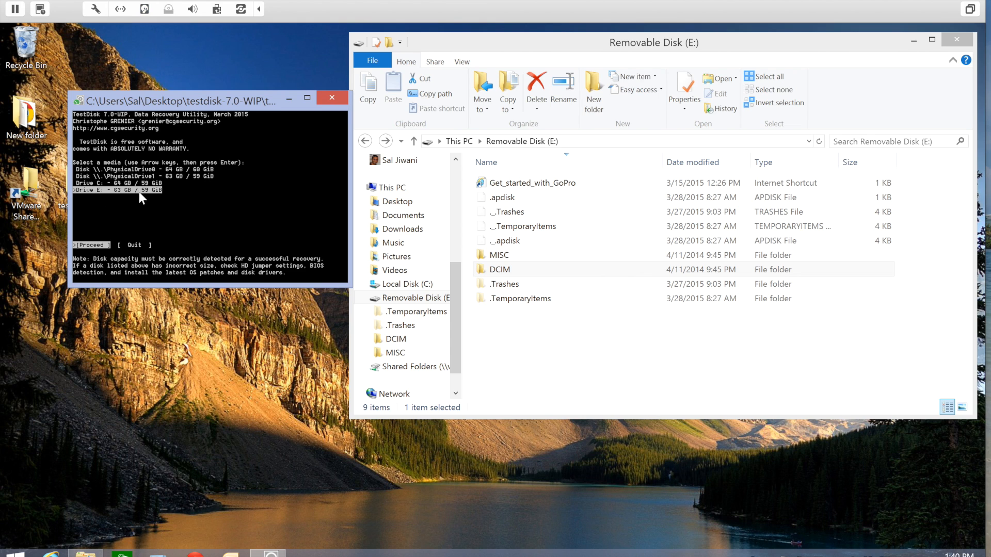
pyautogui.moveTo(174, 203)
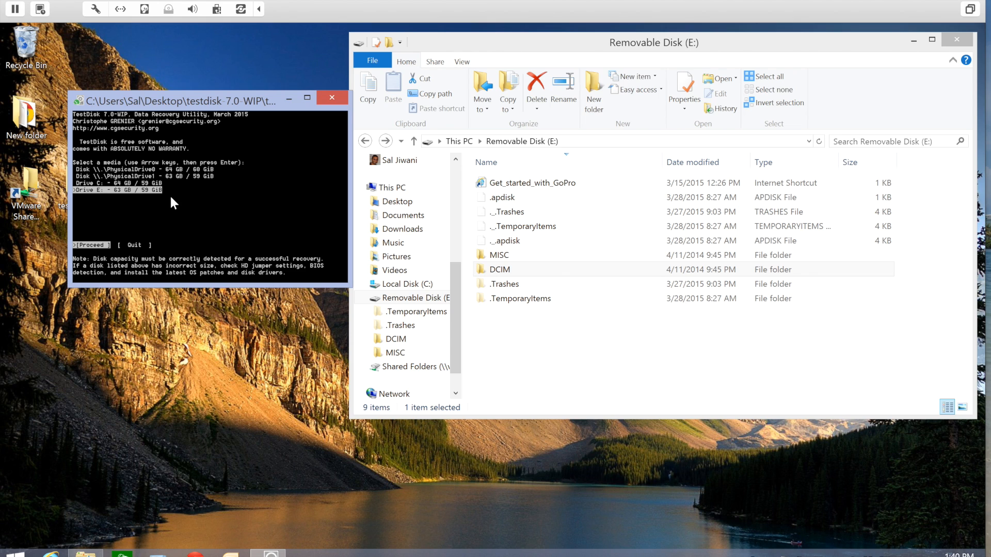
pyautogui.moveTo(98, 196)
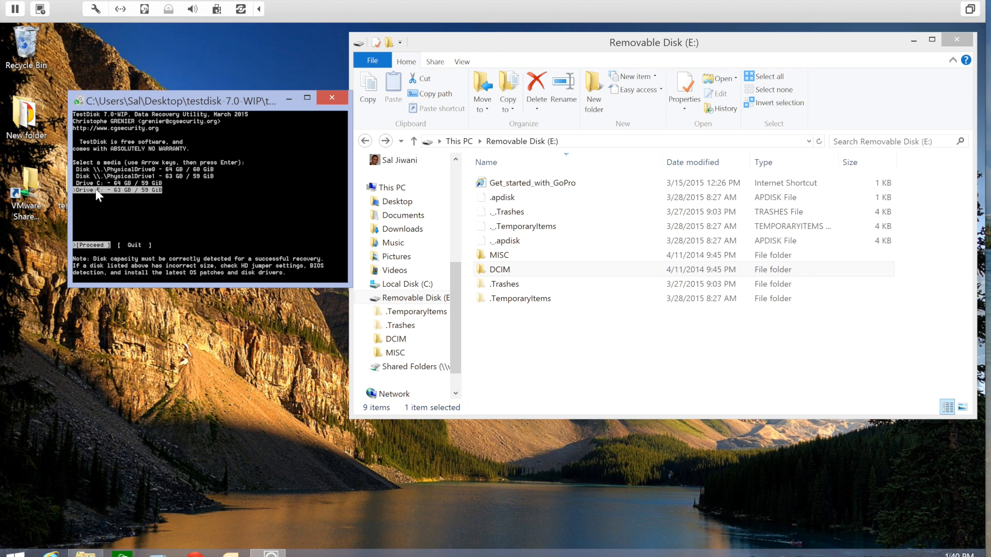
pyautogui.moveTo(167, 194)
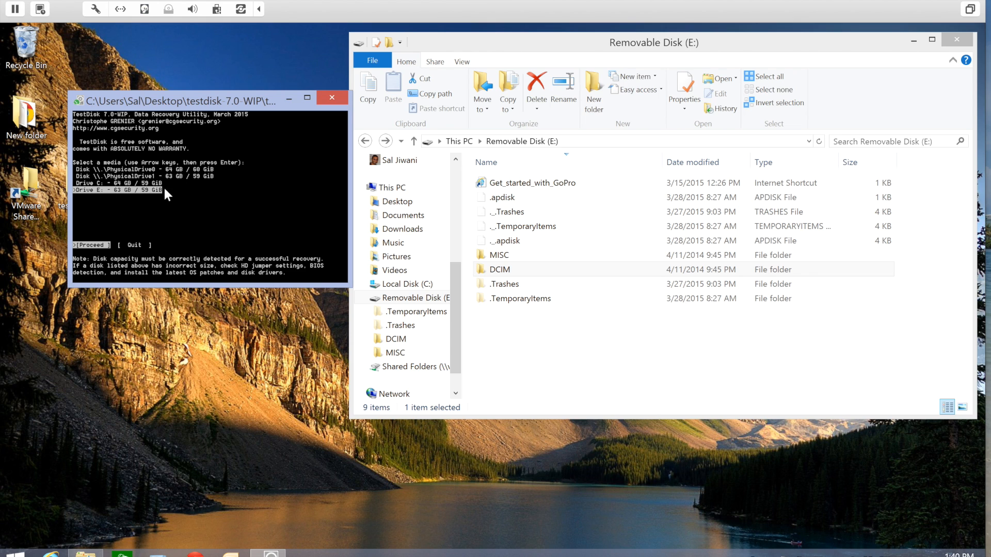
pyautogui.moveTo(159, 185)
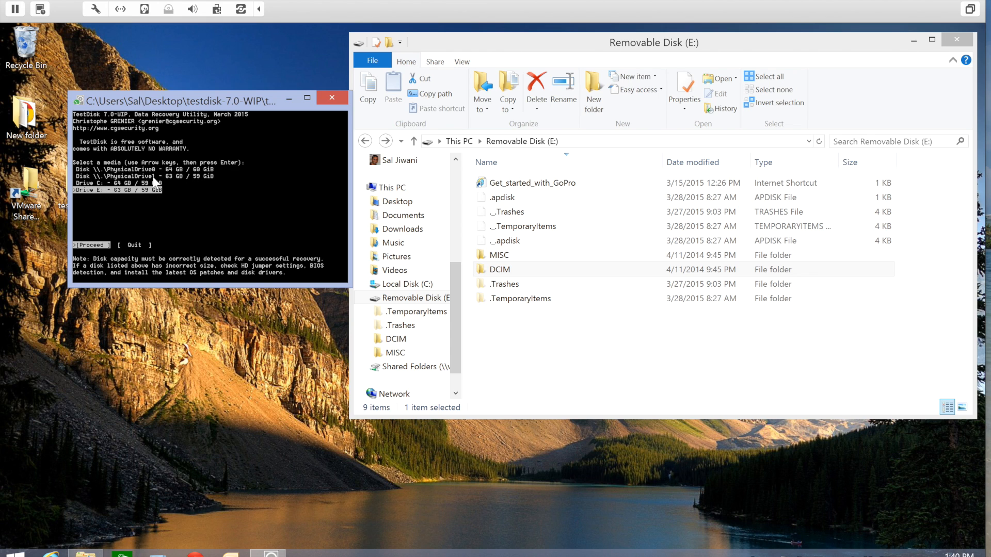
pyautogui.moveTo(192, 202)
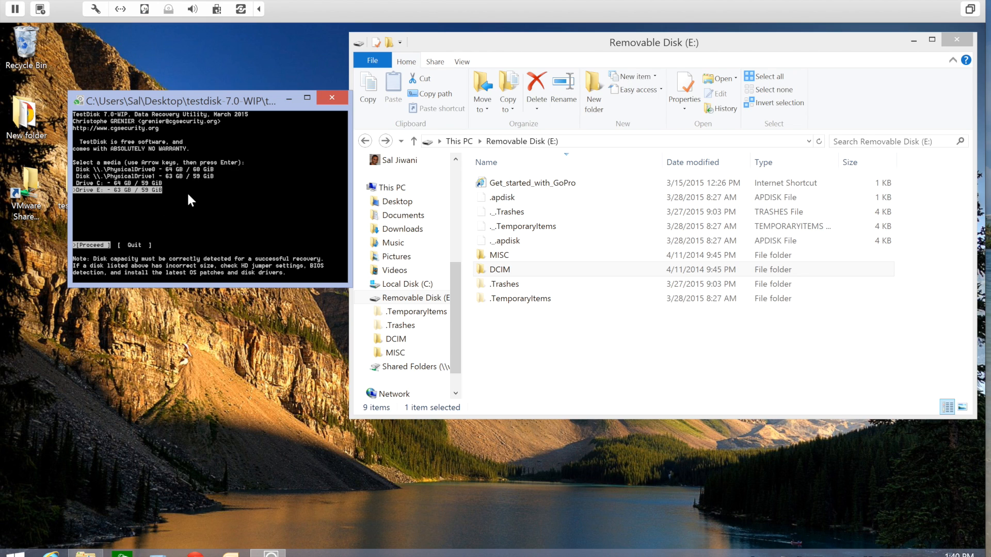
pyautogui.moveTo(107, 206)
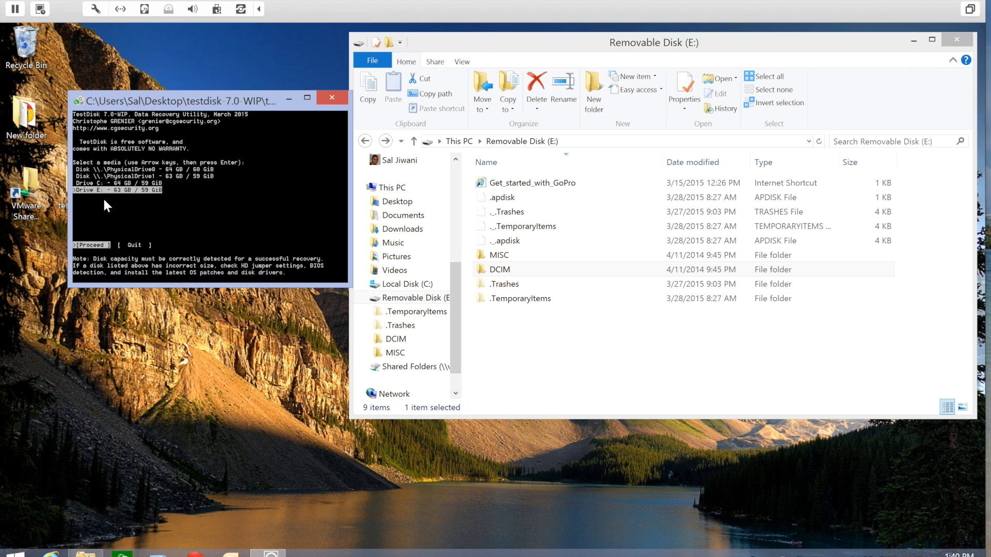
pyautogui.moveTo(125, 196)
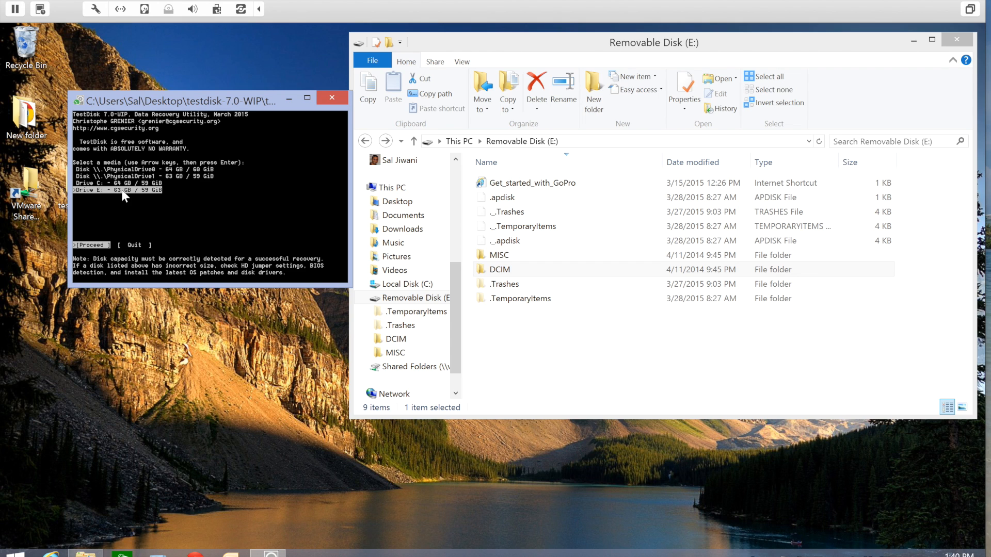
pyautogui.moveTo(110, 200)
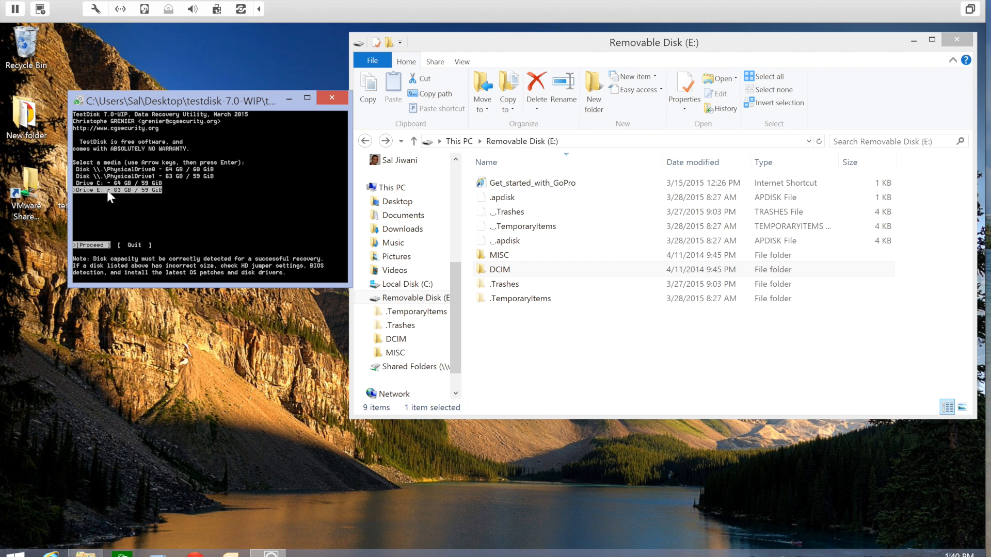
pyautogui.moveTo(98, 226)
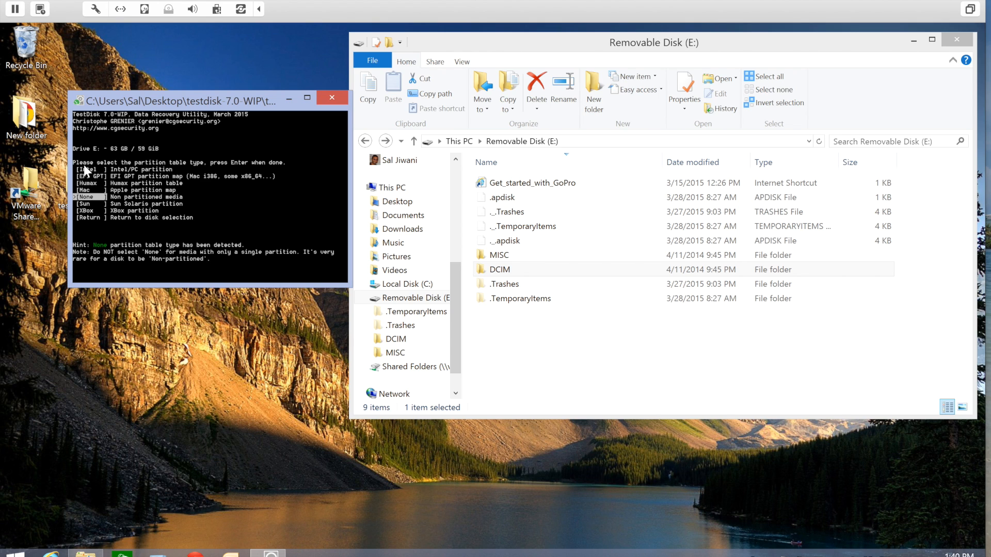
pyautogui.press('down')
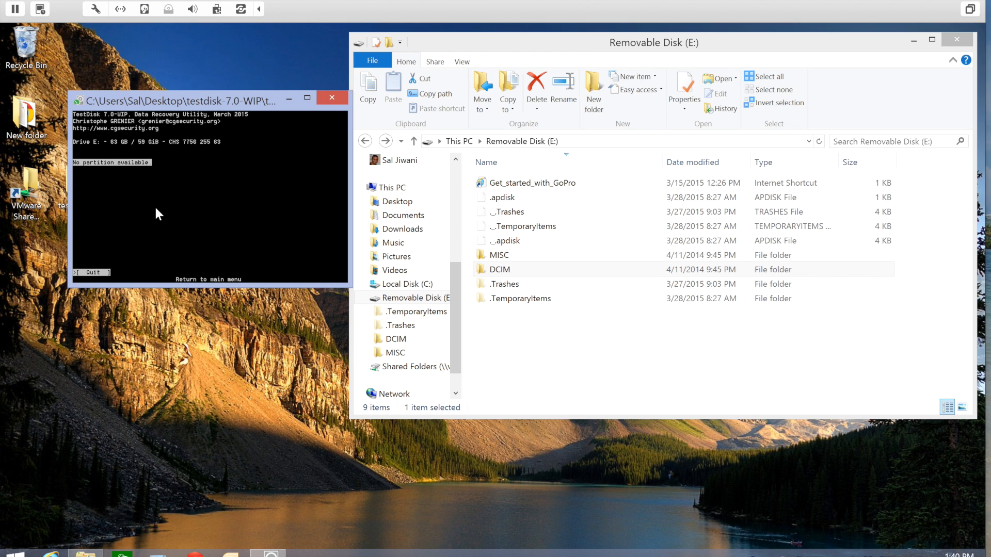
pyautogui.click(499, 270)
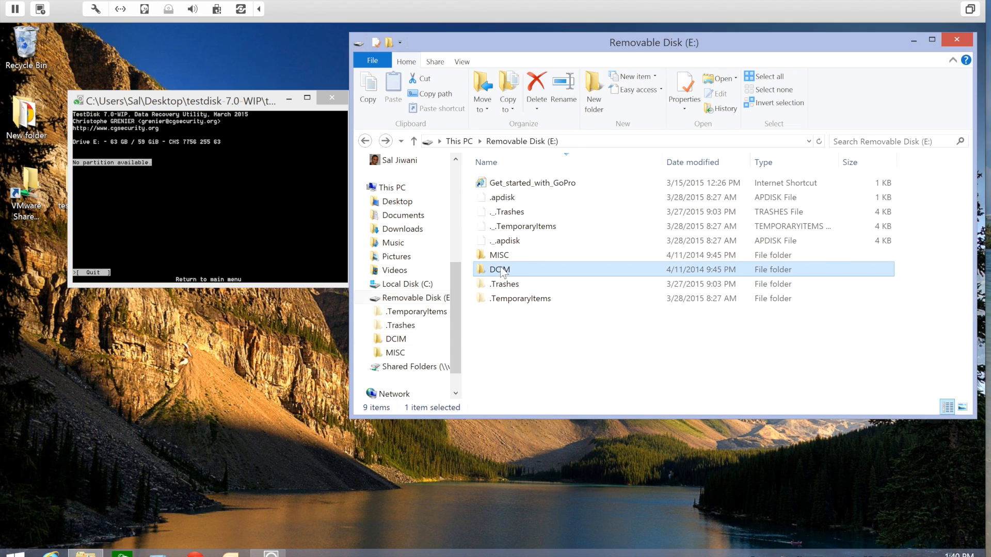
pyautogui.doubleClick(498, 269)
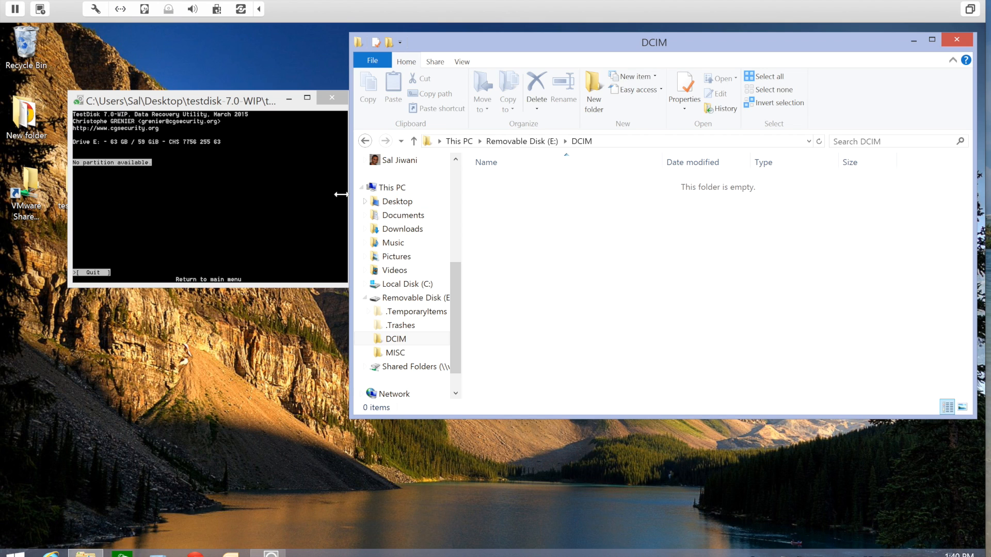
pyautogui.click(190, 101)
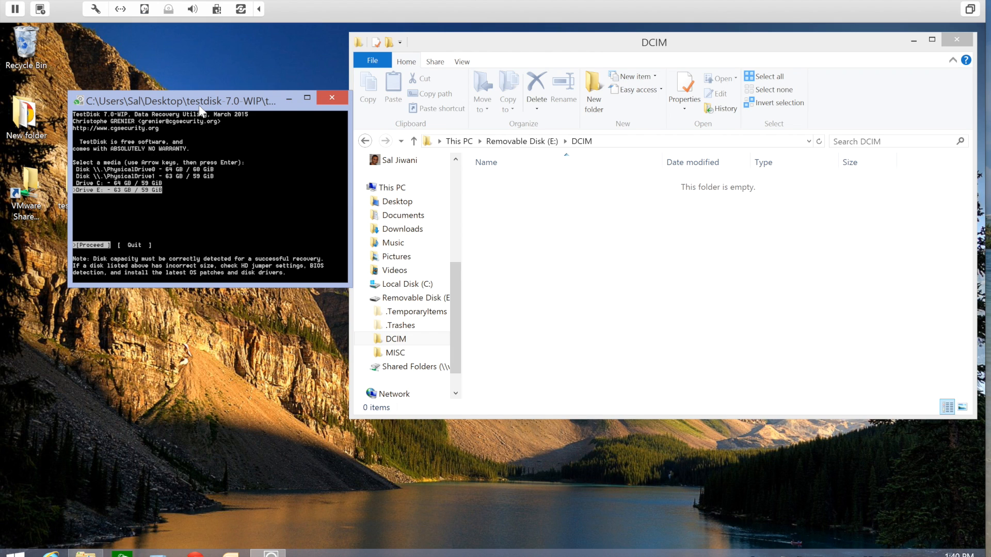
pyautogui.moveTo(195, 218)
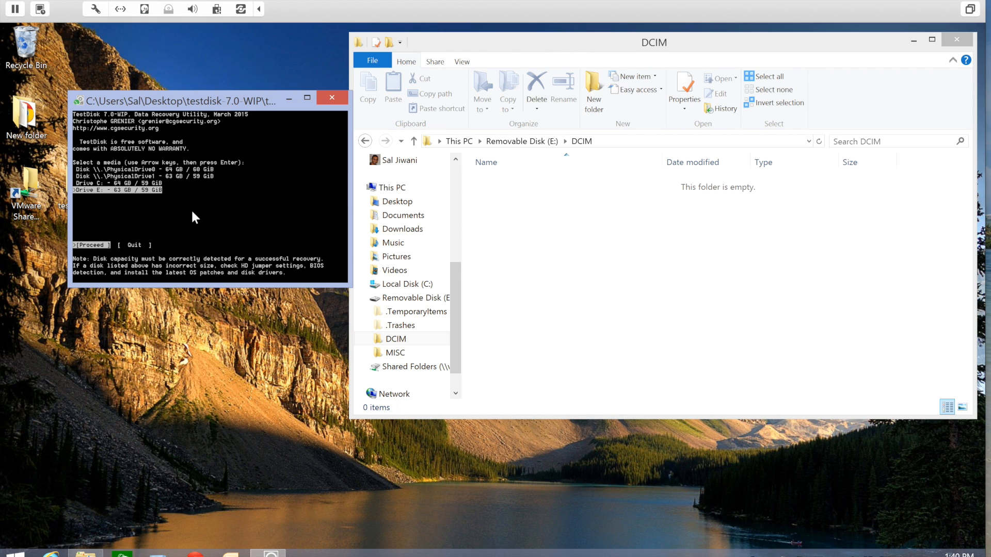
# Select \\.\PhysicalDrive1 (63 GB) and proceed to its single HPFS - NTFS partition.
pyautogui.press('Up')
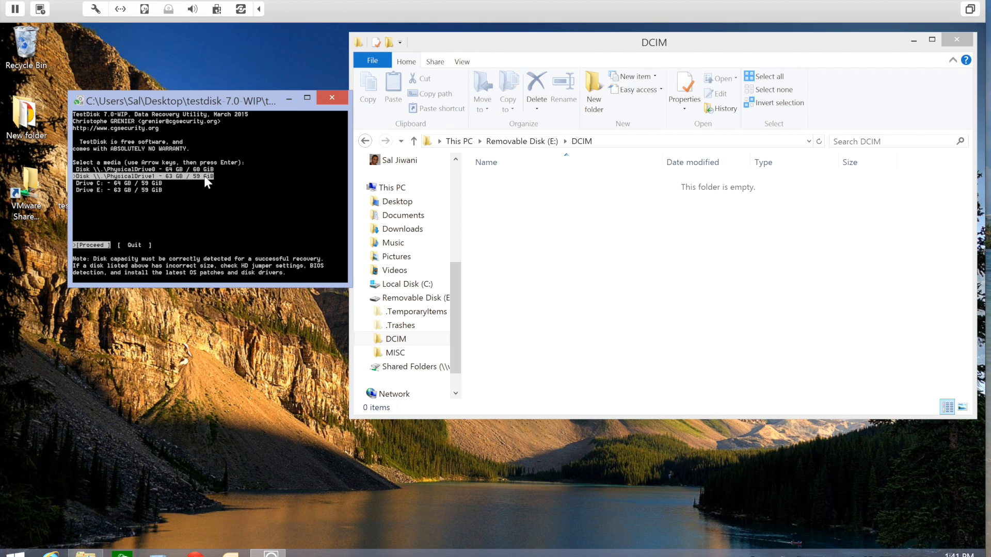
pyautogui.moveTo(119, 180)
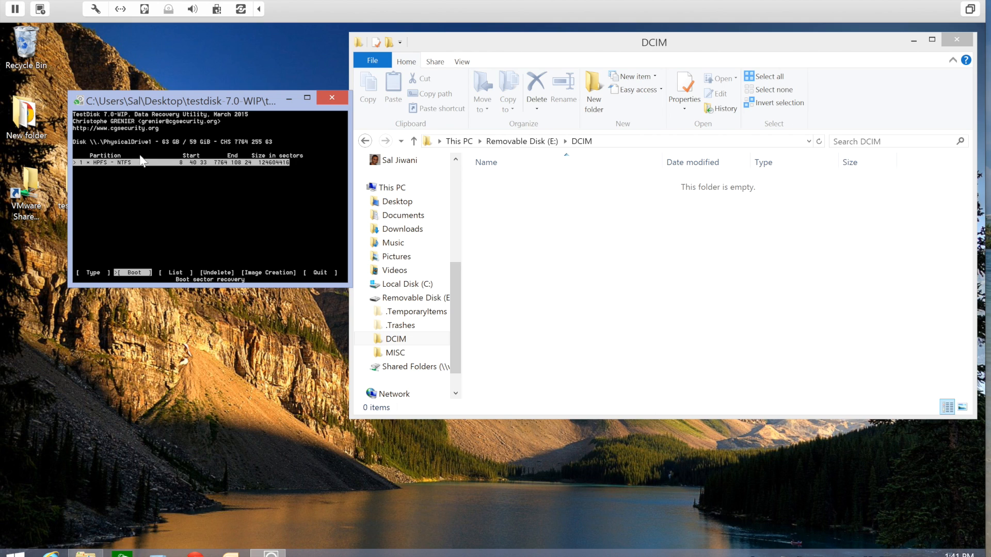
pyautogui.moveTo(265, 169)
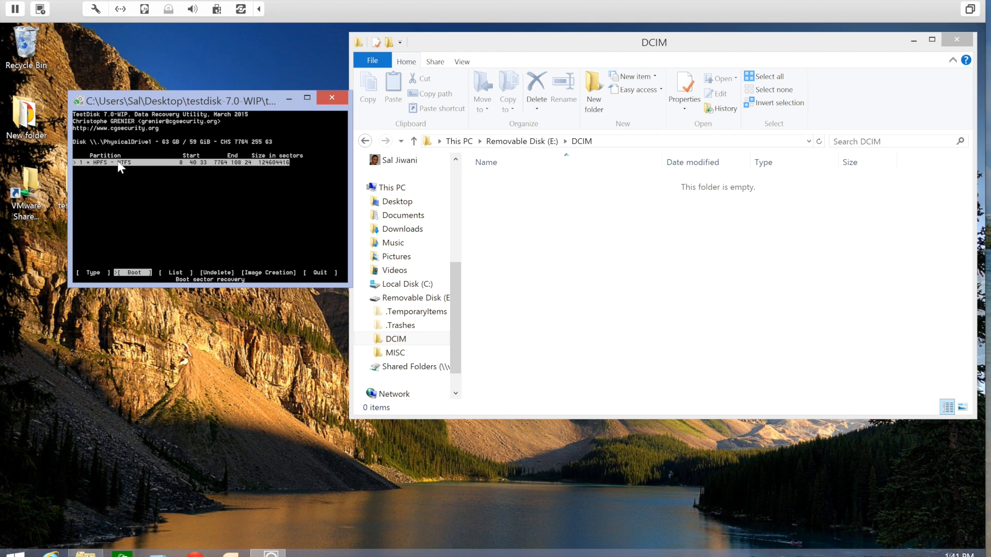
pyautogui.moveTo(176, 281)
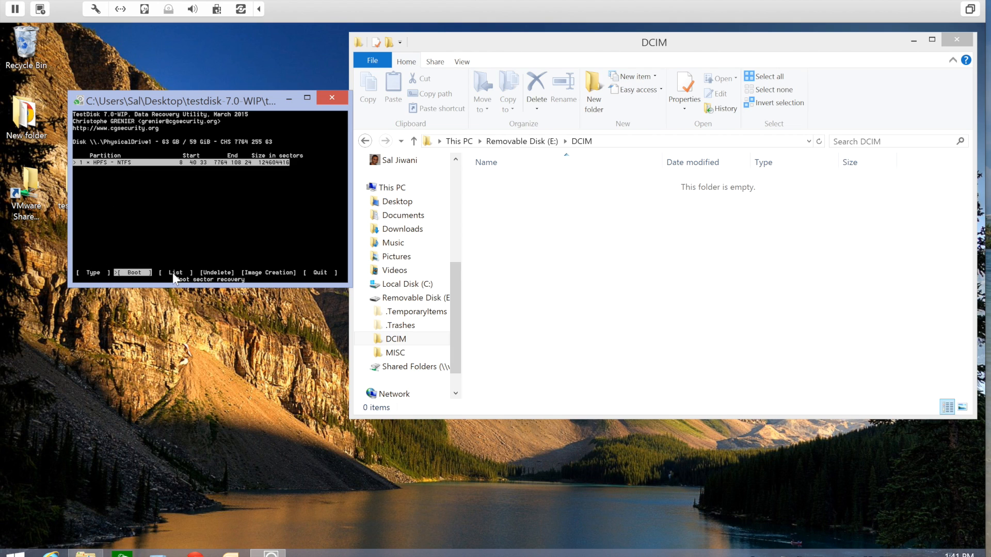
pyautogui.click(176, 273)
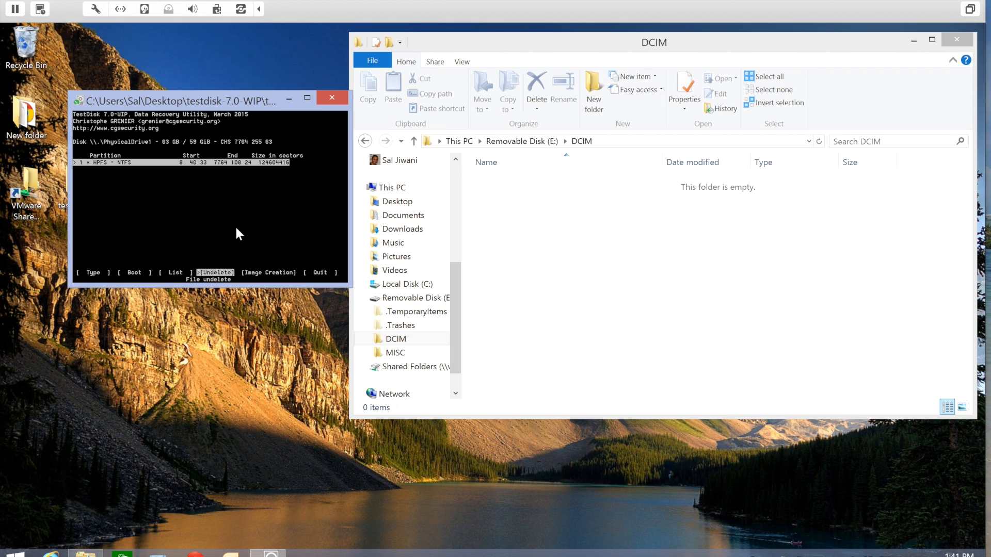
pyautogui.moveTo(265, 209)
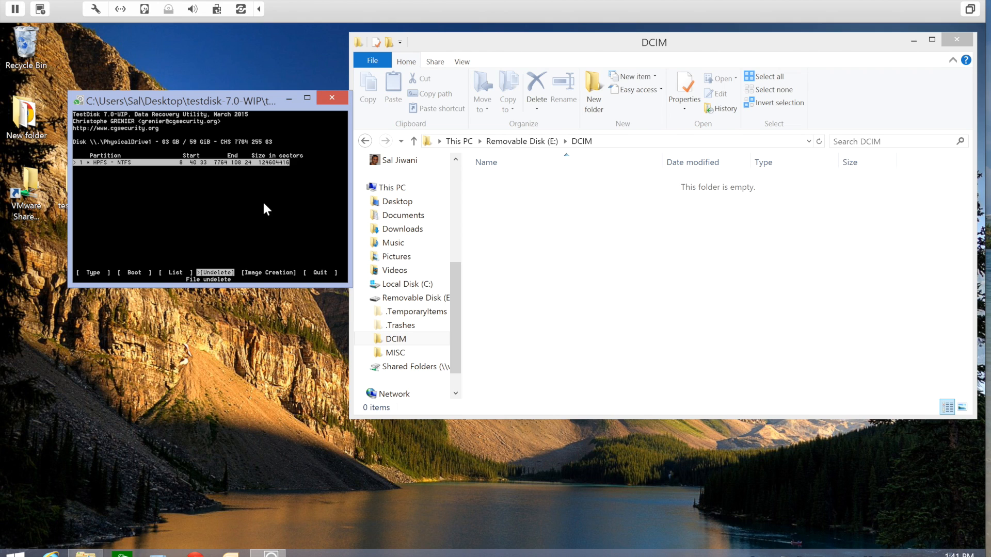
pyautogui.moveTo(123, 163)
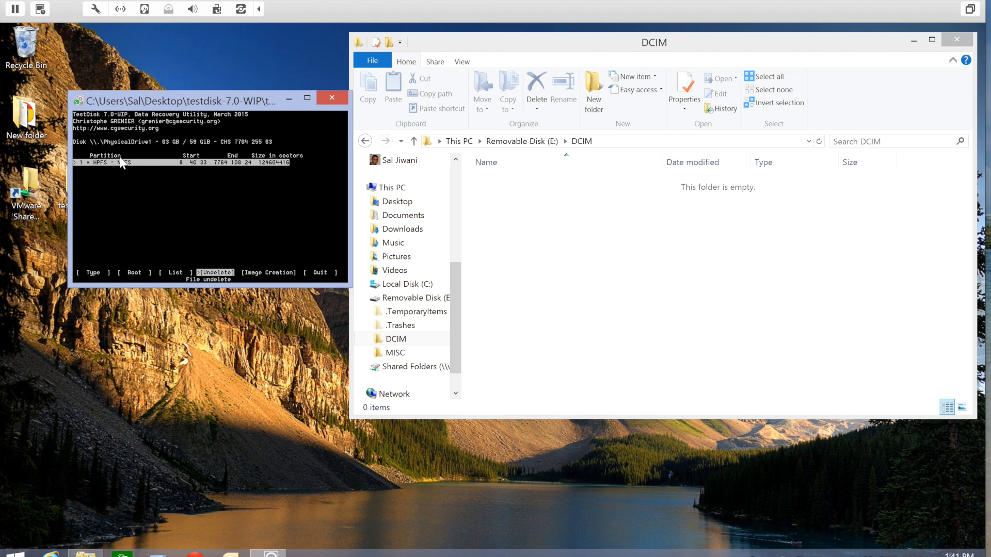
pyautogui.moveTo(185, 194)
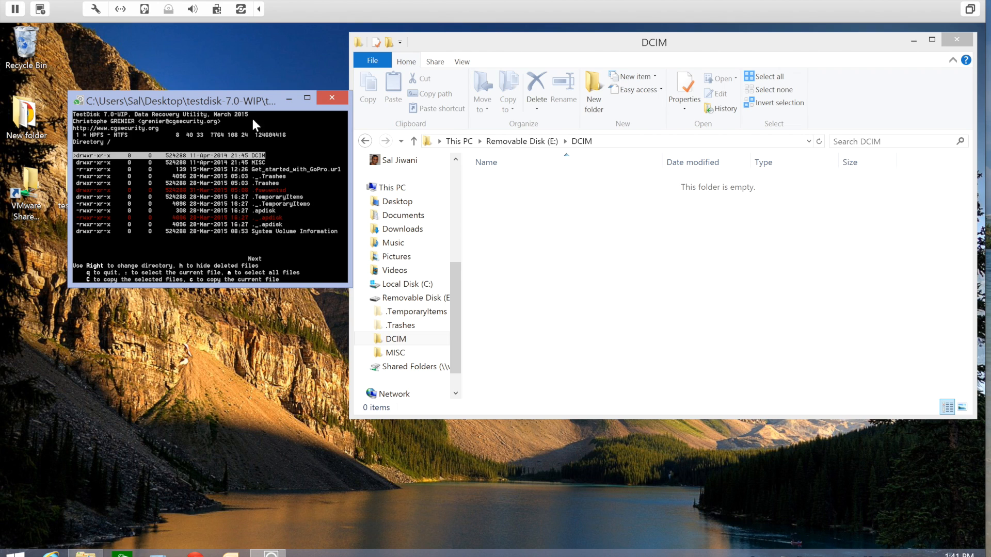
pyautogui.moveTo(144, 155)
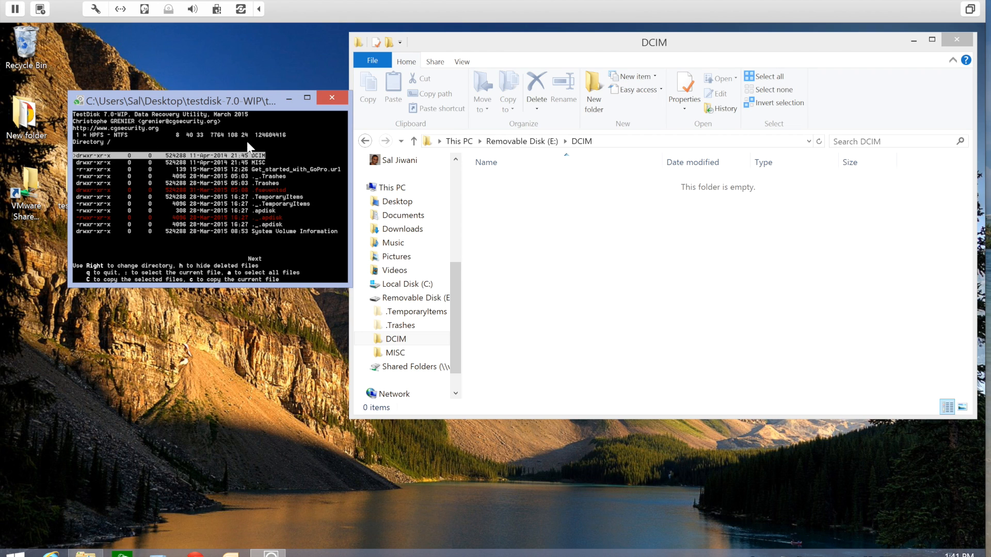
pyautogui.moveTo(236, 163)
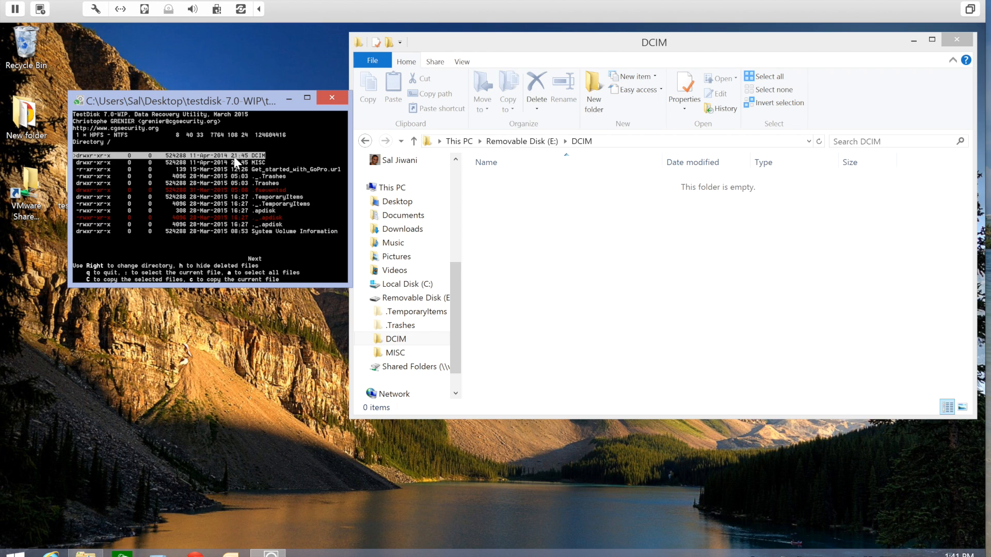
pyautogui.moveTo(198, 150)
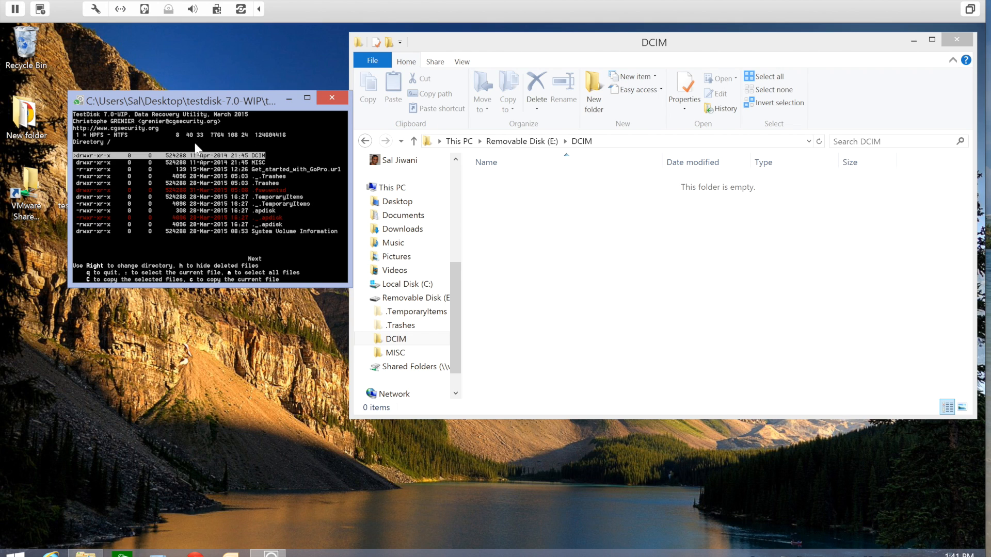
pyautogui.moveTo(229, 162)
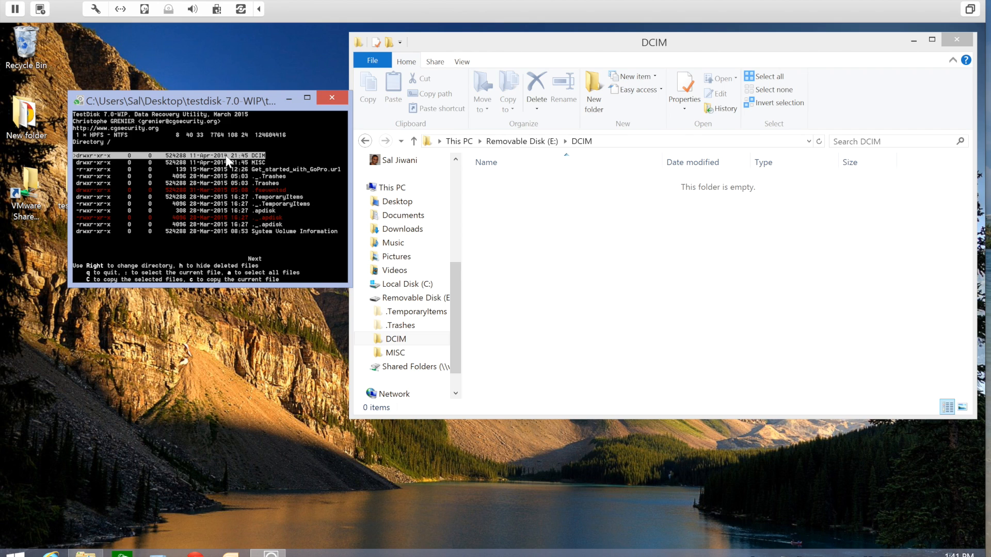
pyautogui.moveTo(260, 163)
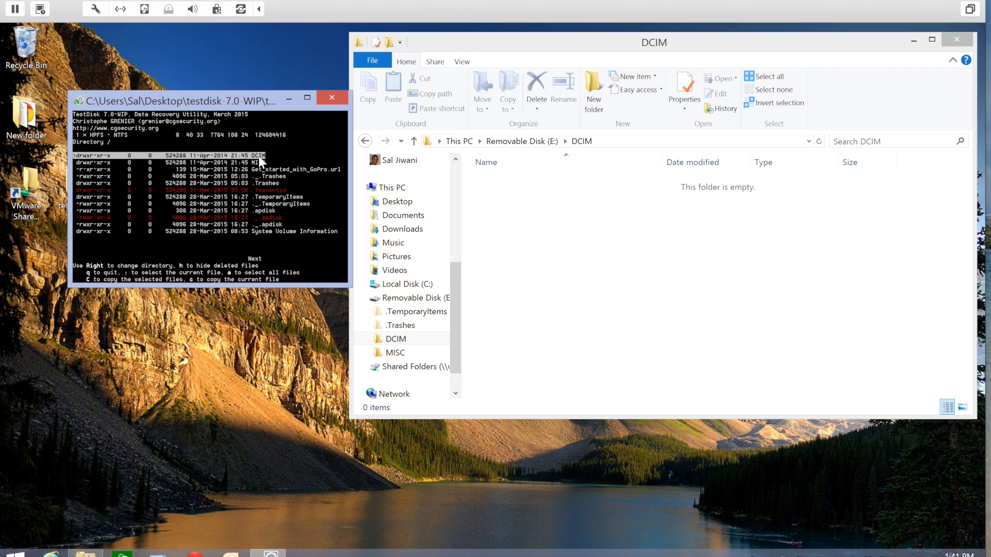
pyautogui.moveTo(741, 202)
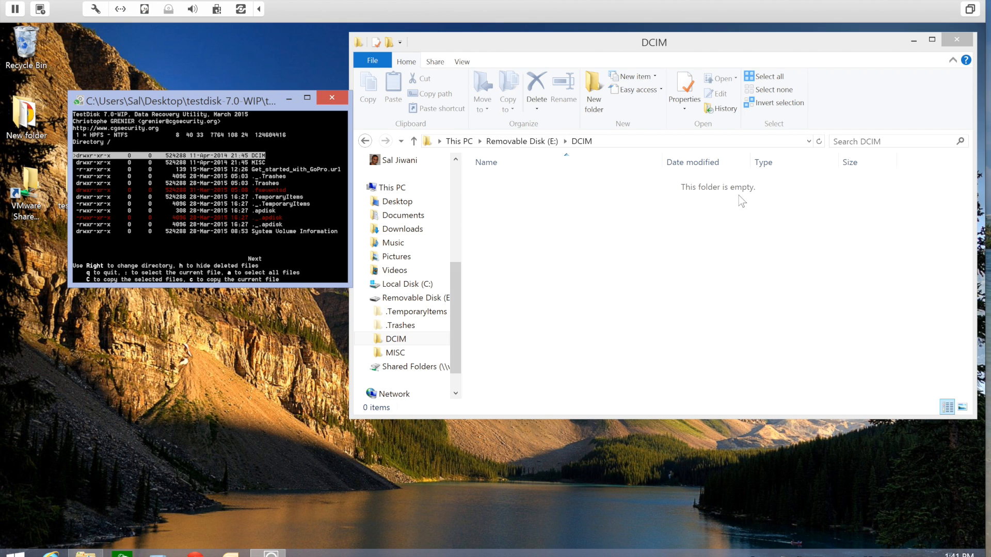
pyautogui.moveTo(205, 158)
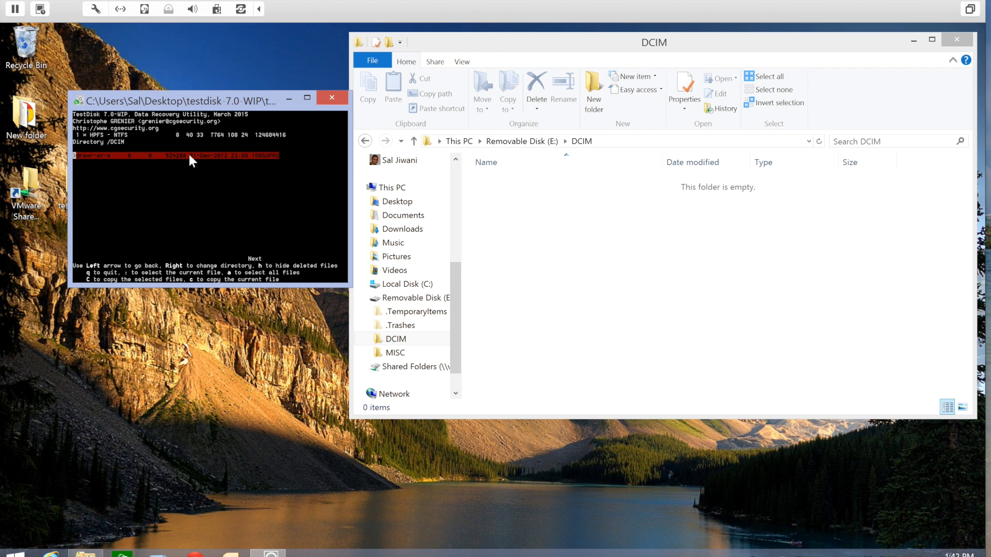
pyautogui.moveTo(272, 161)
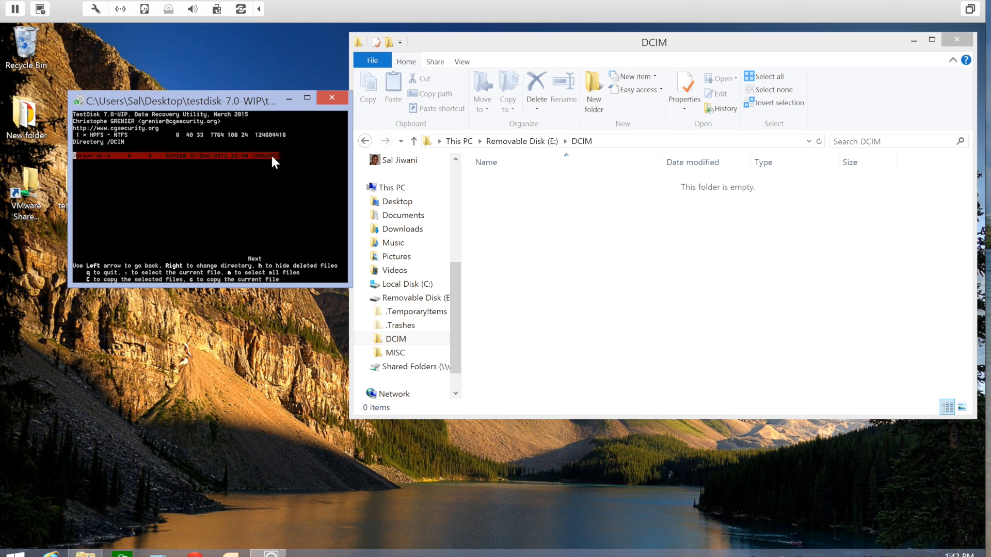
pyautogui.moveTo(145, 164)
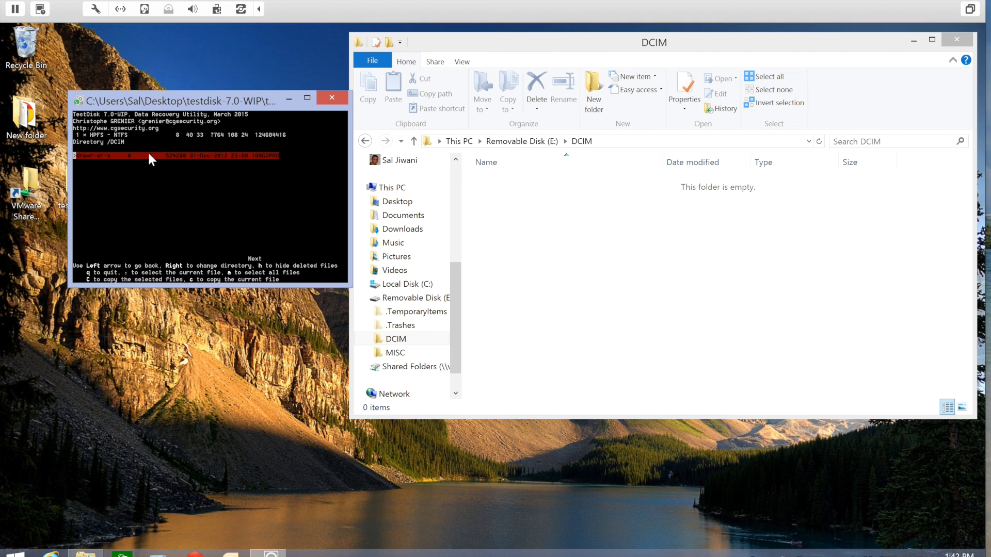
pyautogui.moveTo(167, 161)
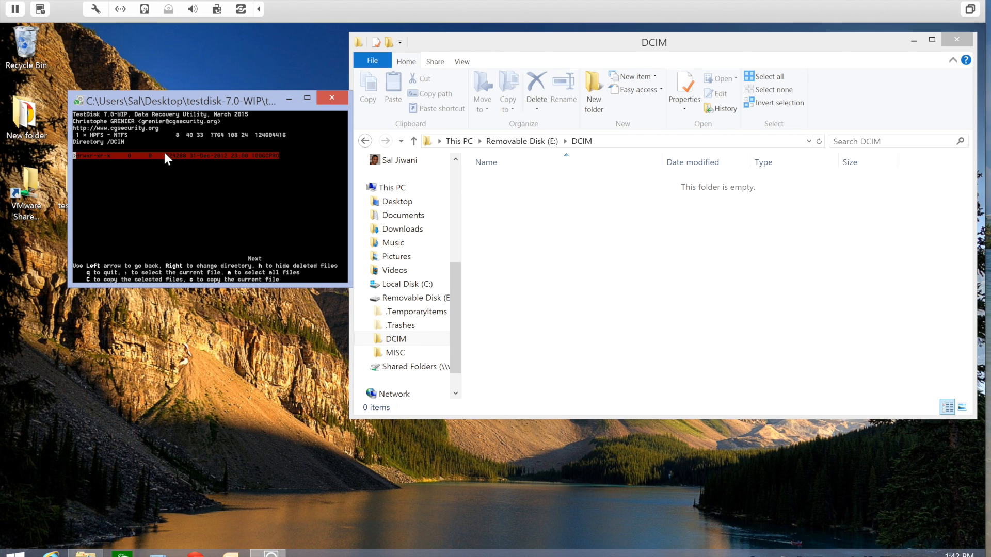
# Enter the DCIM directory in the partition's file listing, revealing the deleted 100GOPRO subfolder.
pyautogui.press('Right')
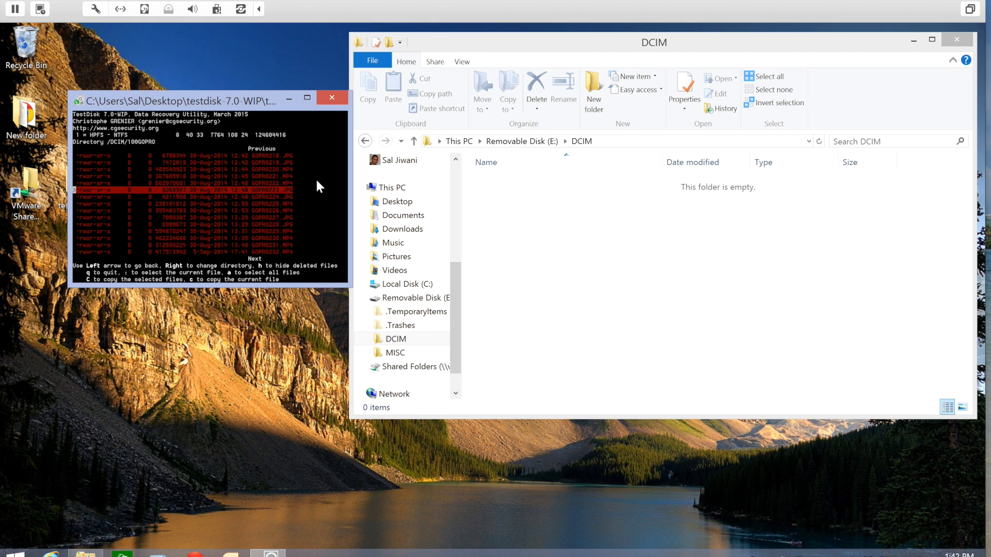
# Enter 100GOPRO to list the deleted April 2014 GoPro MP4, JPG, THM and LRV files.
pyautogui.press('Right')
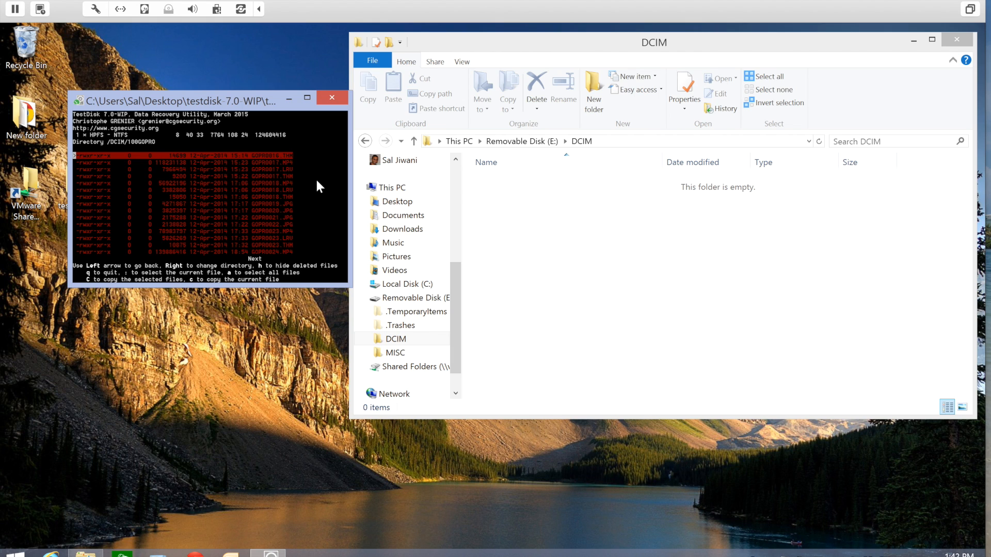
pyautogui.moveTo(227, 148)
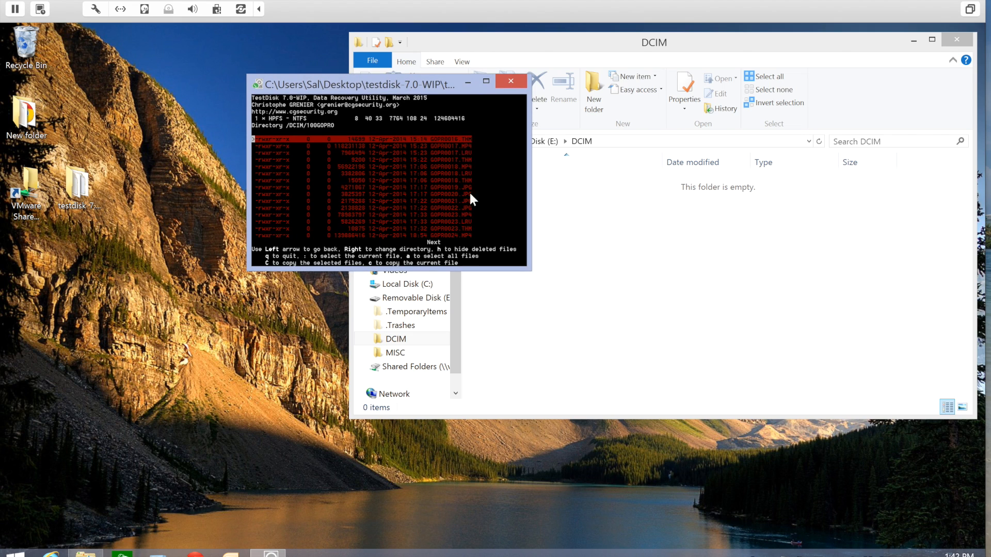
pyautogui.moveTo(359, 152)
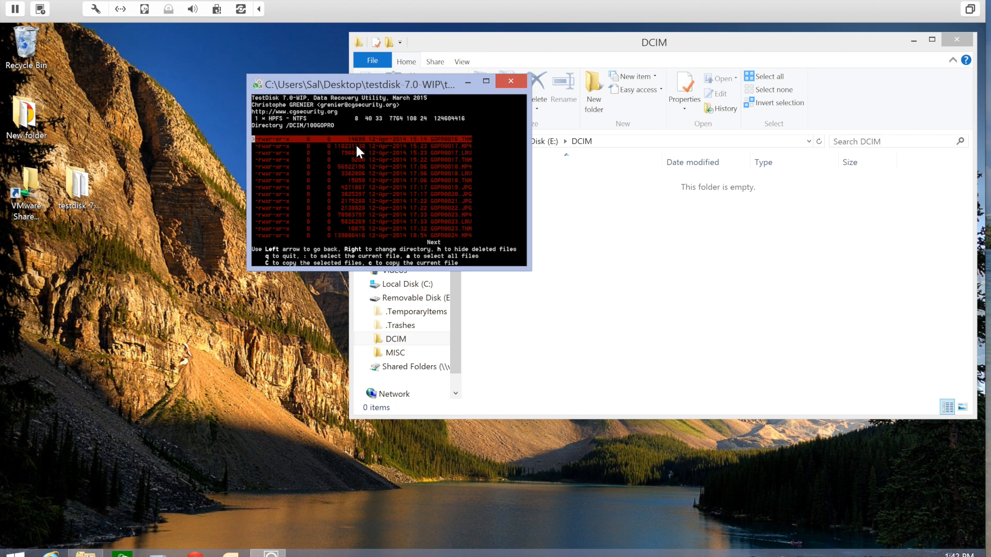
# Move the selection to the deleted GOPR0017.MP4 video ready to copy it.
pyautogui.press('Down')
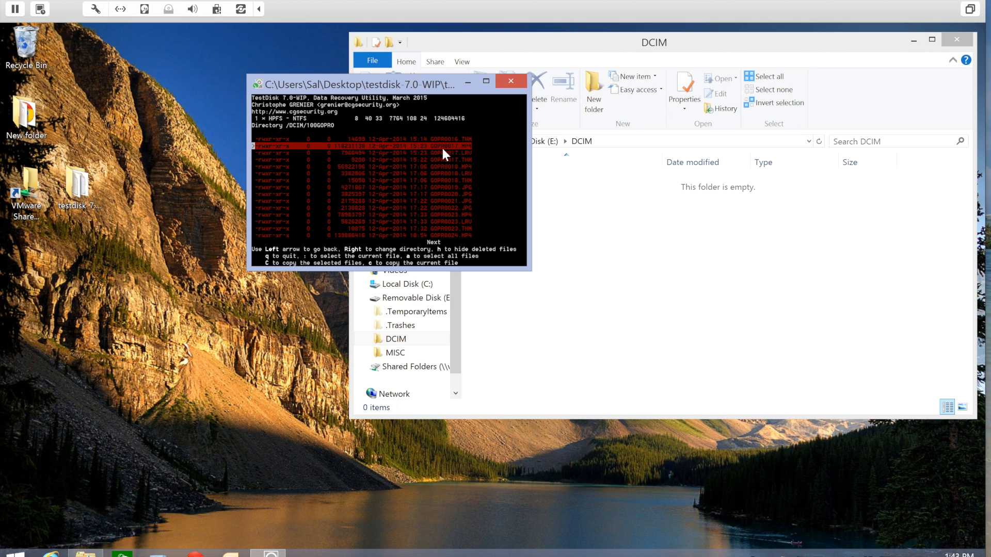
pyautogui.moveTo(356, 157)
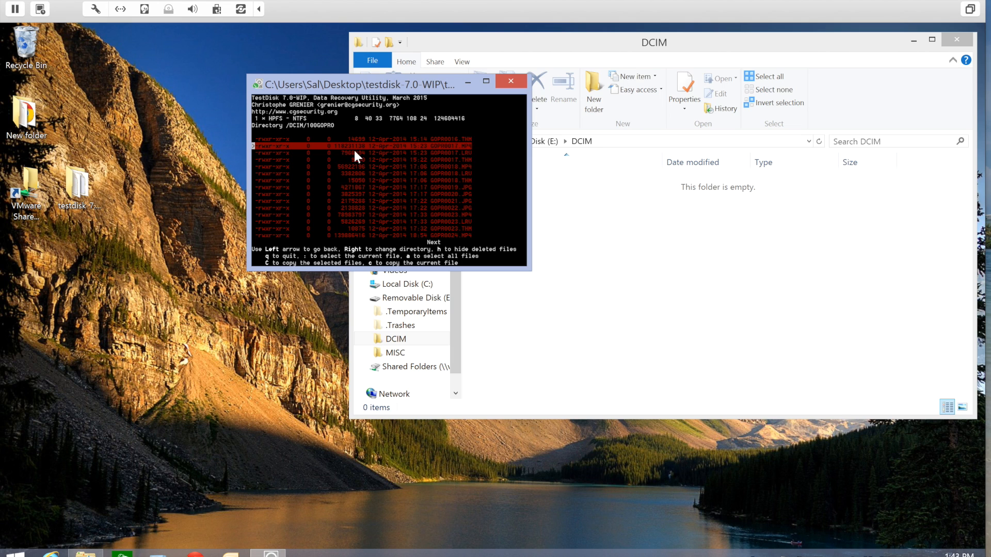
pyautogui.moveTo(358, 193)
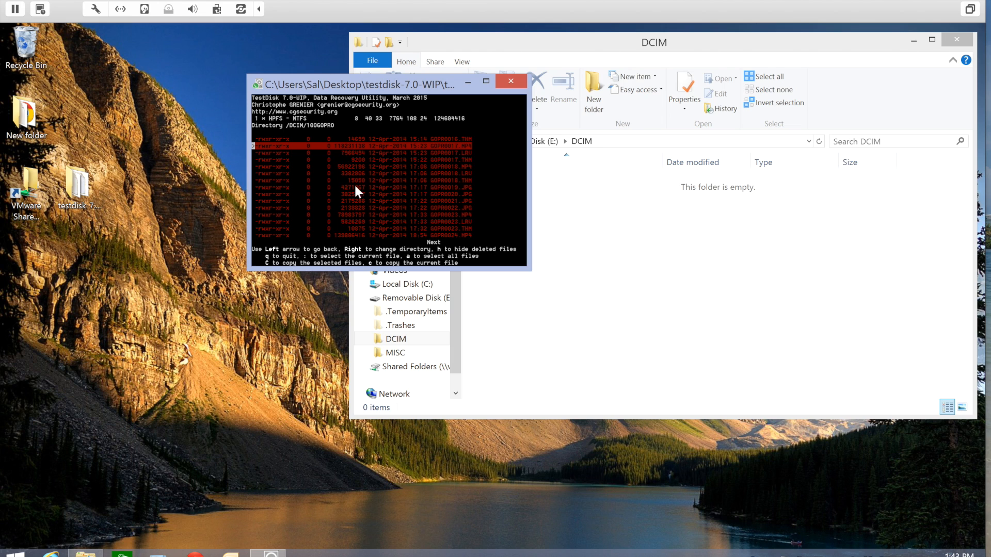
pyautogui.moveTo(338, 242)
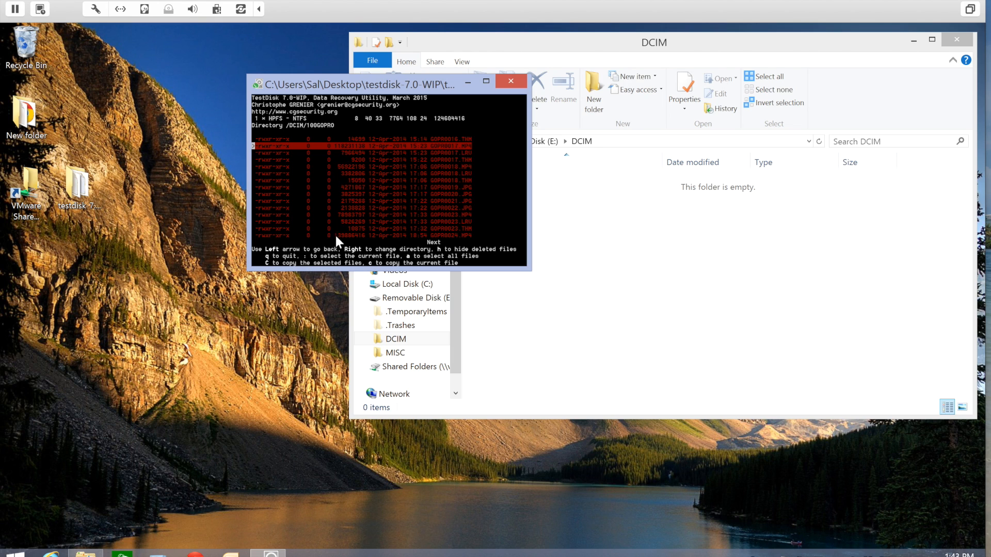
pyautogui.moveTo(387, 182)
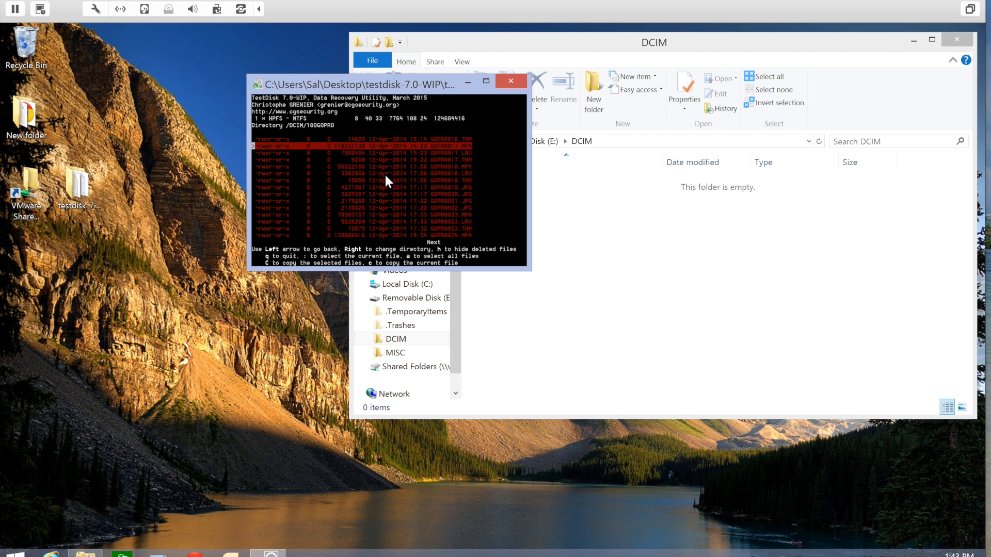
pyautogui.moveTo(375, 269)
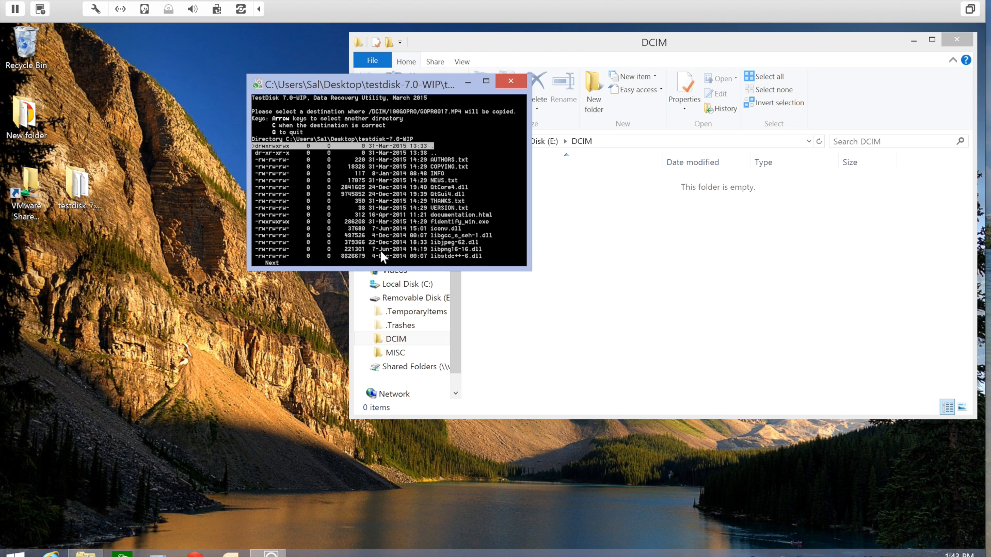
pyautogui.moveTo(384, 223)
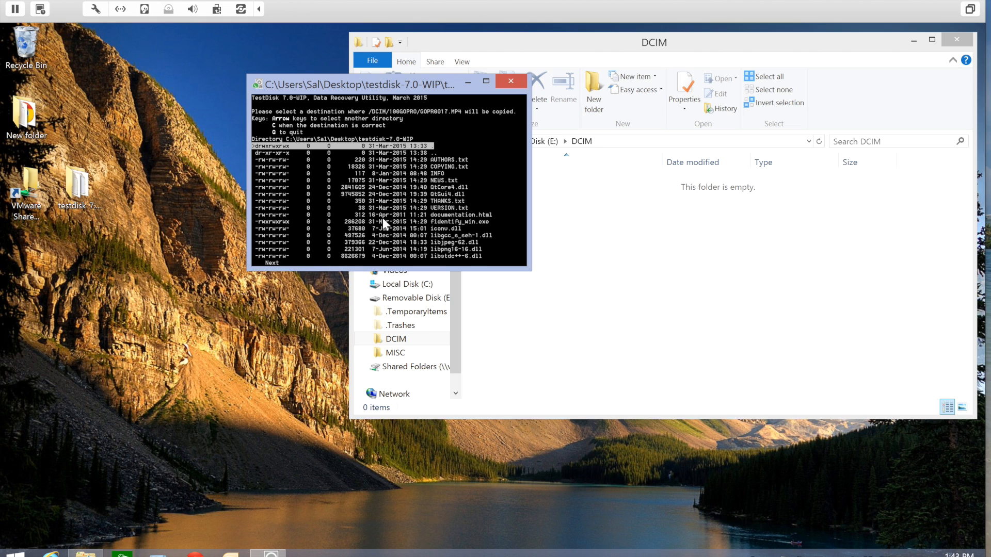
pyautogui.moveTo(430, 153)
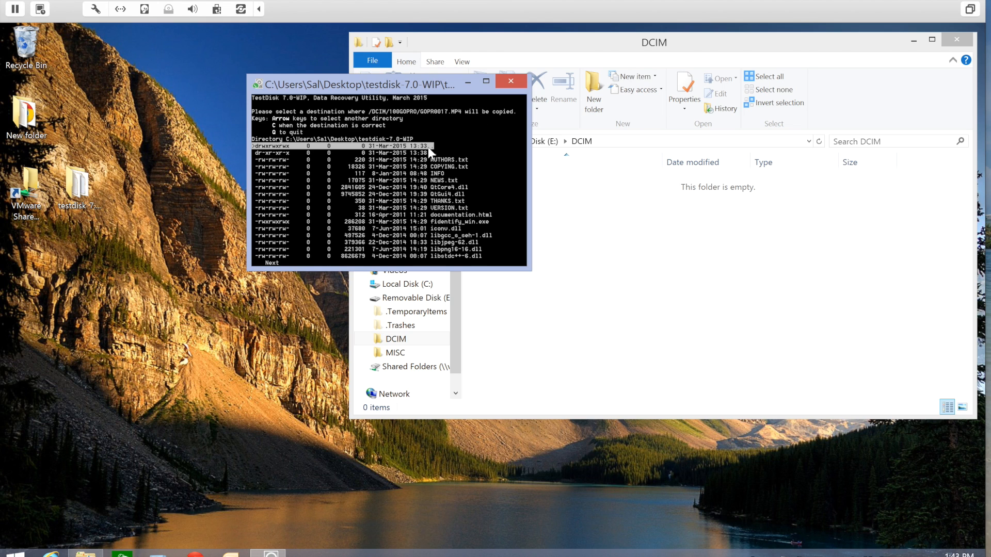
pyautogui.moveTo(272, 179)
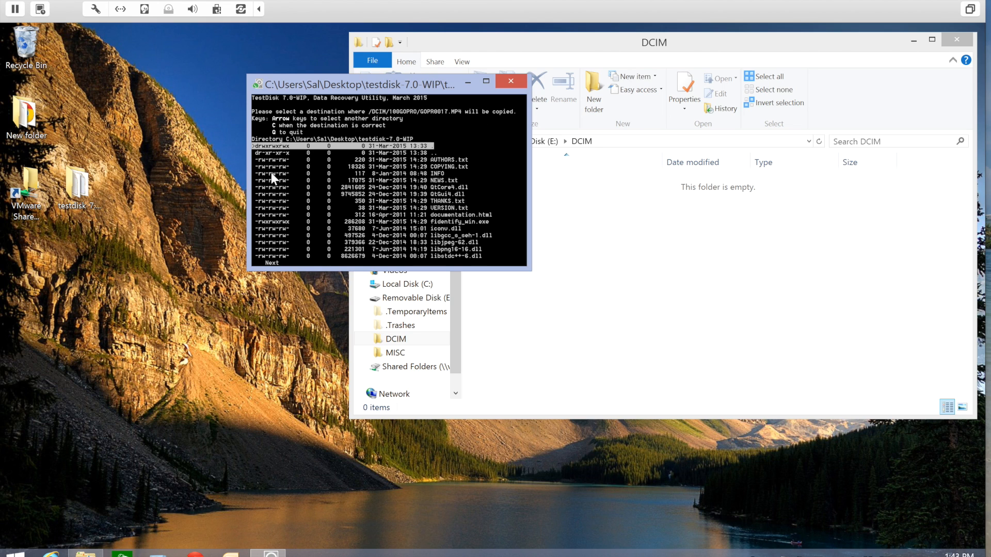
pyautogui.moveTo(292, 146)
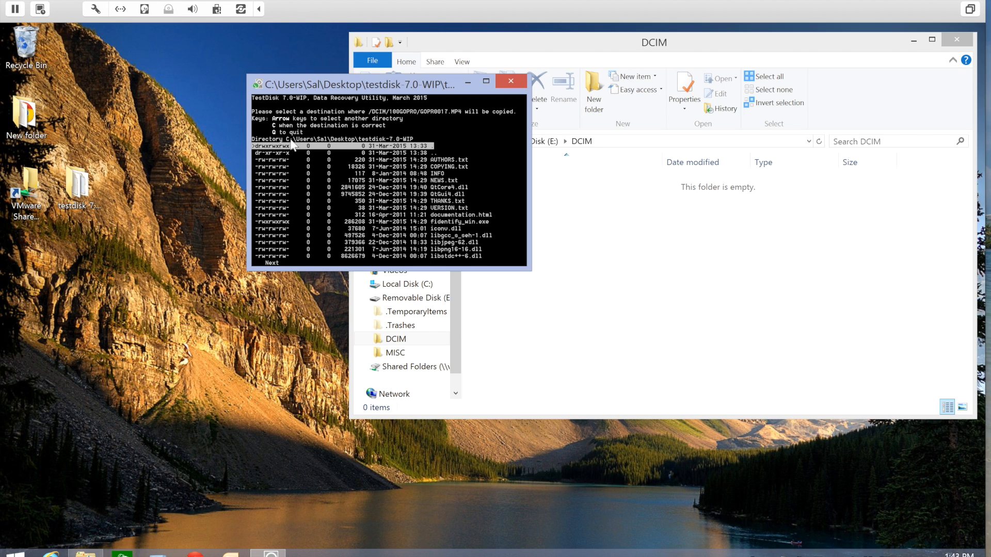
pyautogui.moveTo(383, 145)
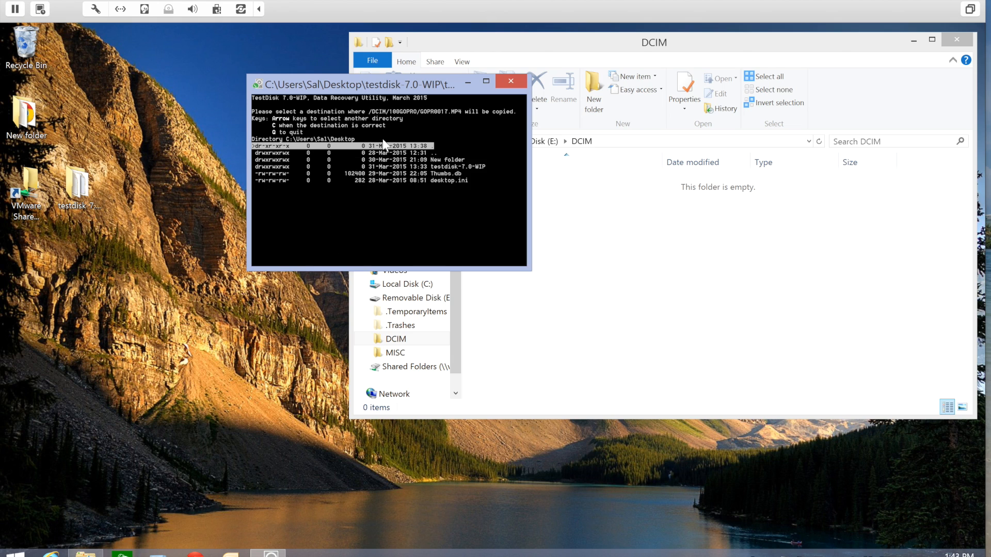
pyautogui.moveTo(303, 145)
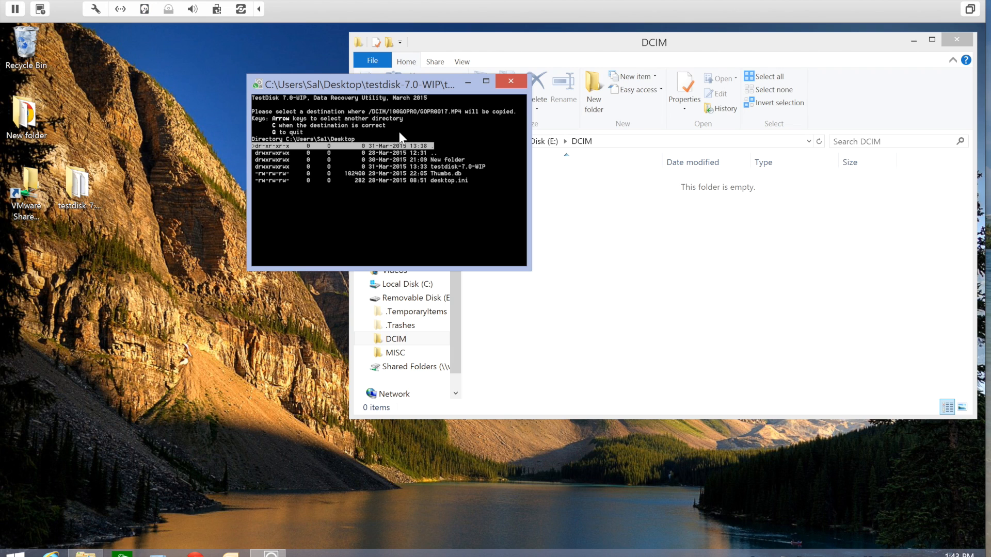
# Confirm the Desktop as destination so GOPR0017.MP4 is copied into DCIM/100GOPRO (1 ok, 0 failed).
pyautogui.press('c')
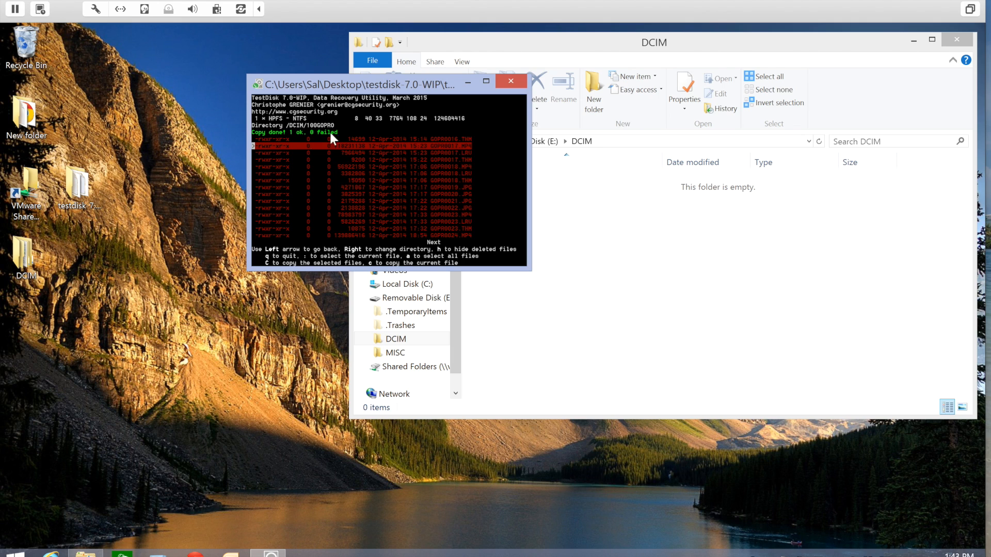
pyautogui.moveTo(106, 226)
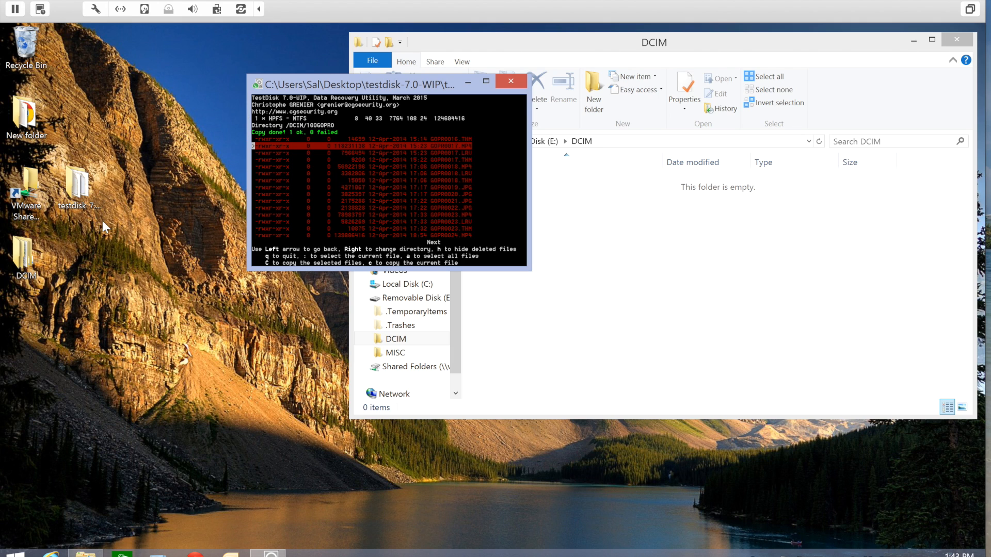
pyautogui.moveTo(24, 259); pyautogui.dragTo(184, 188)
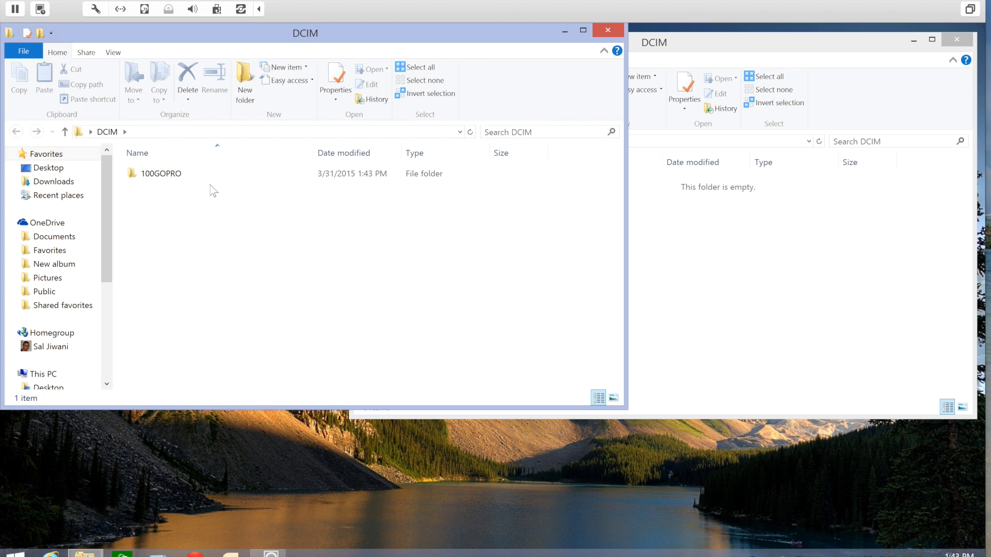
# Enter the 100GOPRO folder under Desktop\DCIM to reveal the recovered GOPR0017 video.
pyautogui.doubleClick(160, 174)
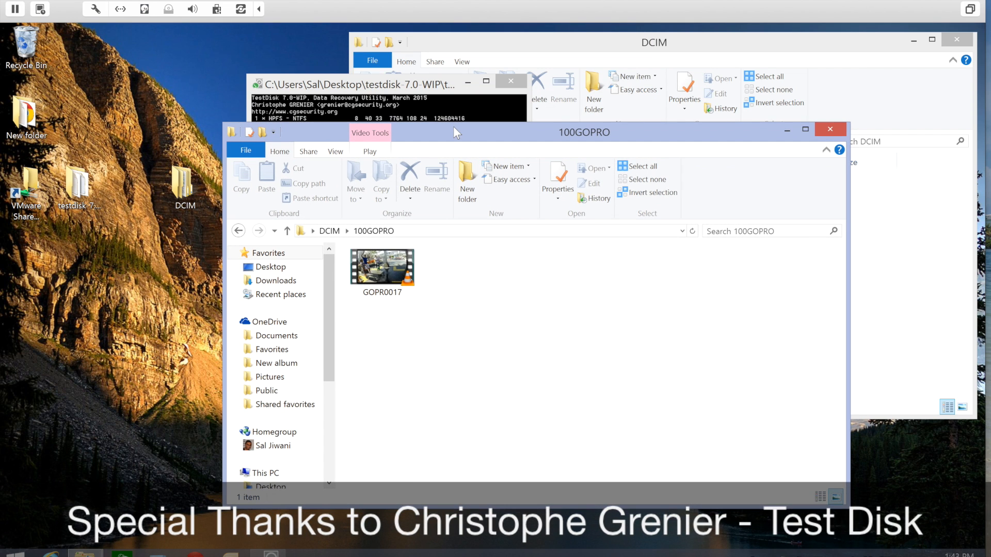
pyautogui.moveTo(679, 140)
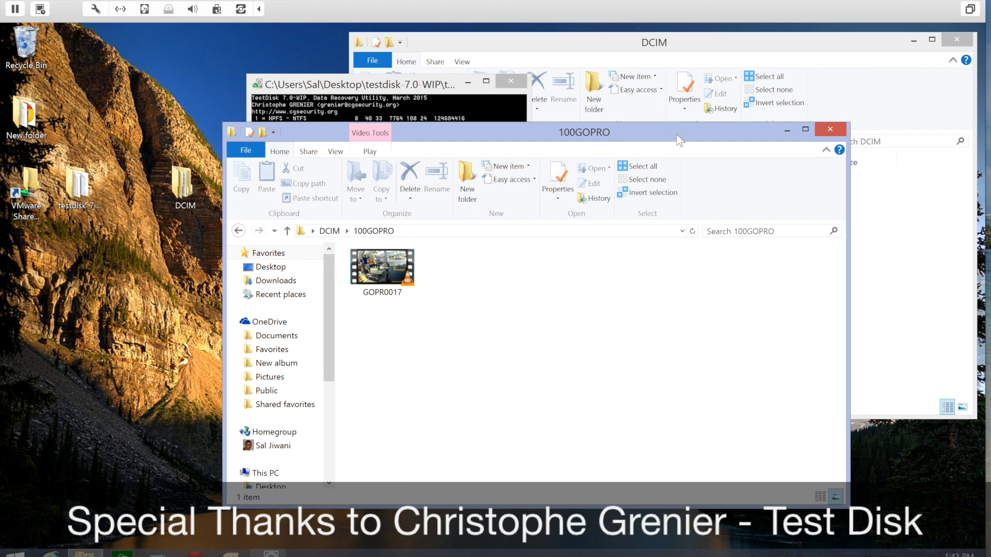
pyautogui.moveTo(812, 141)
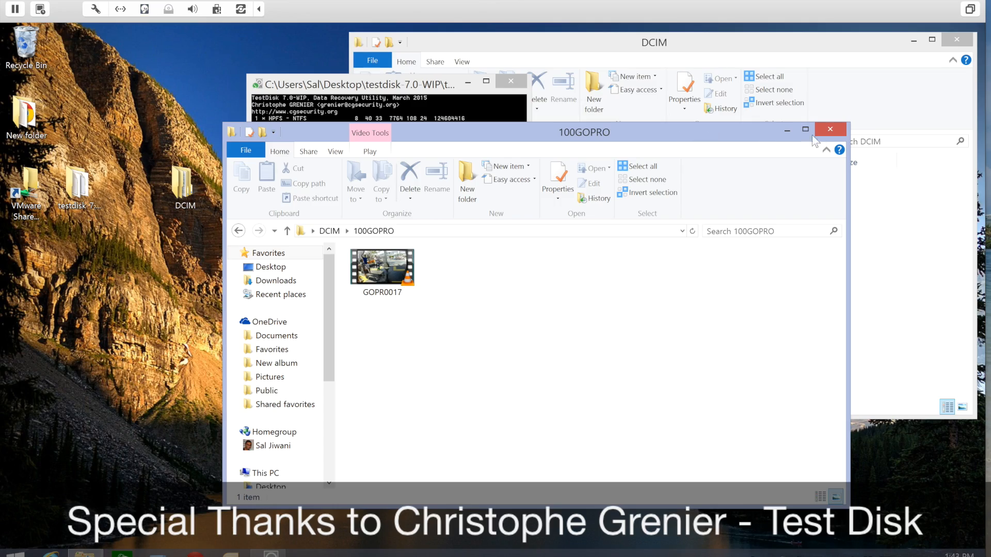